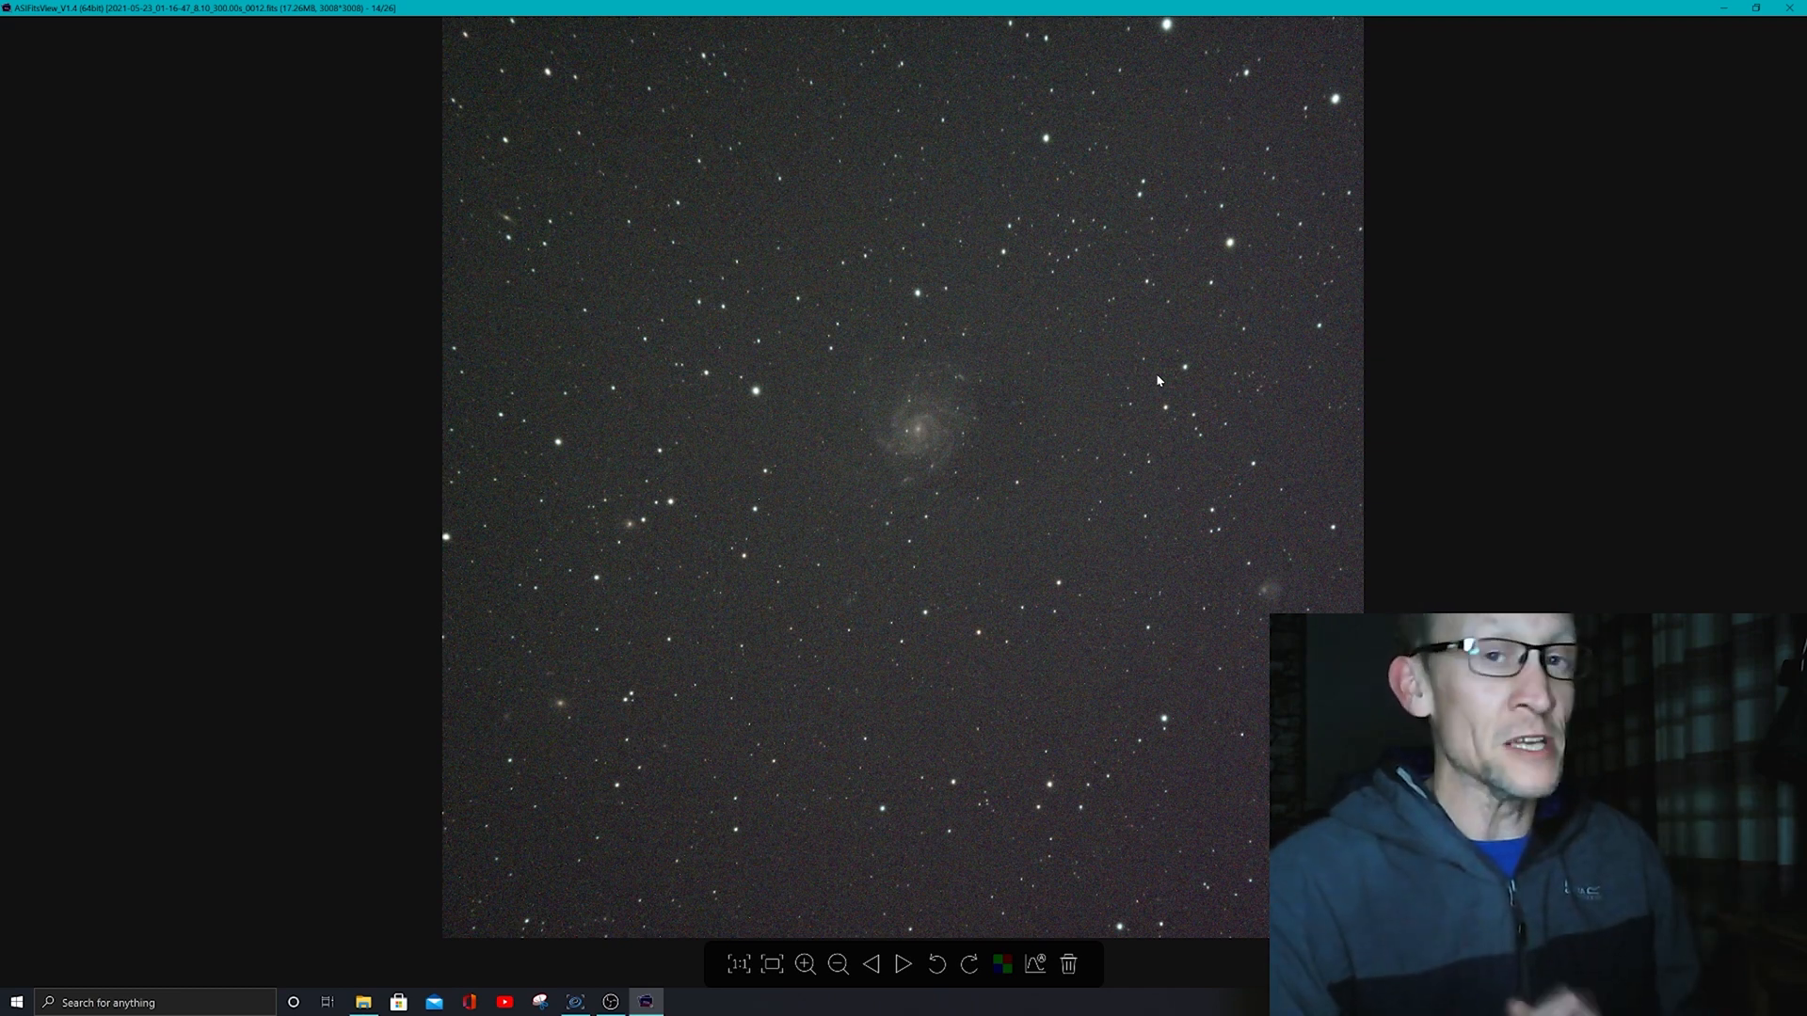
pyautogui.moveTo(965, 378)
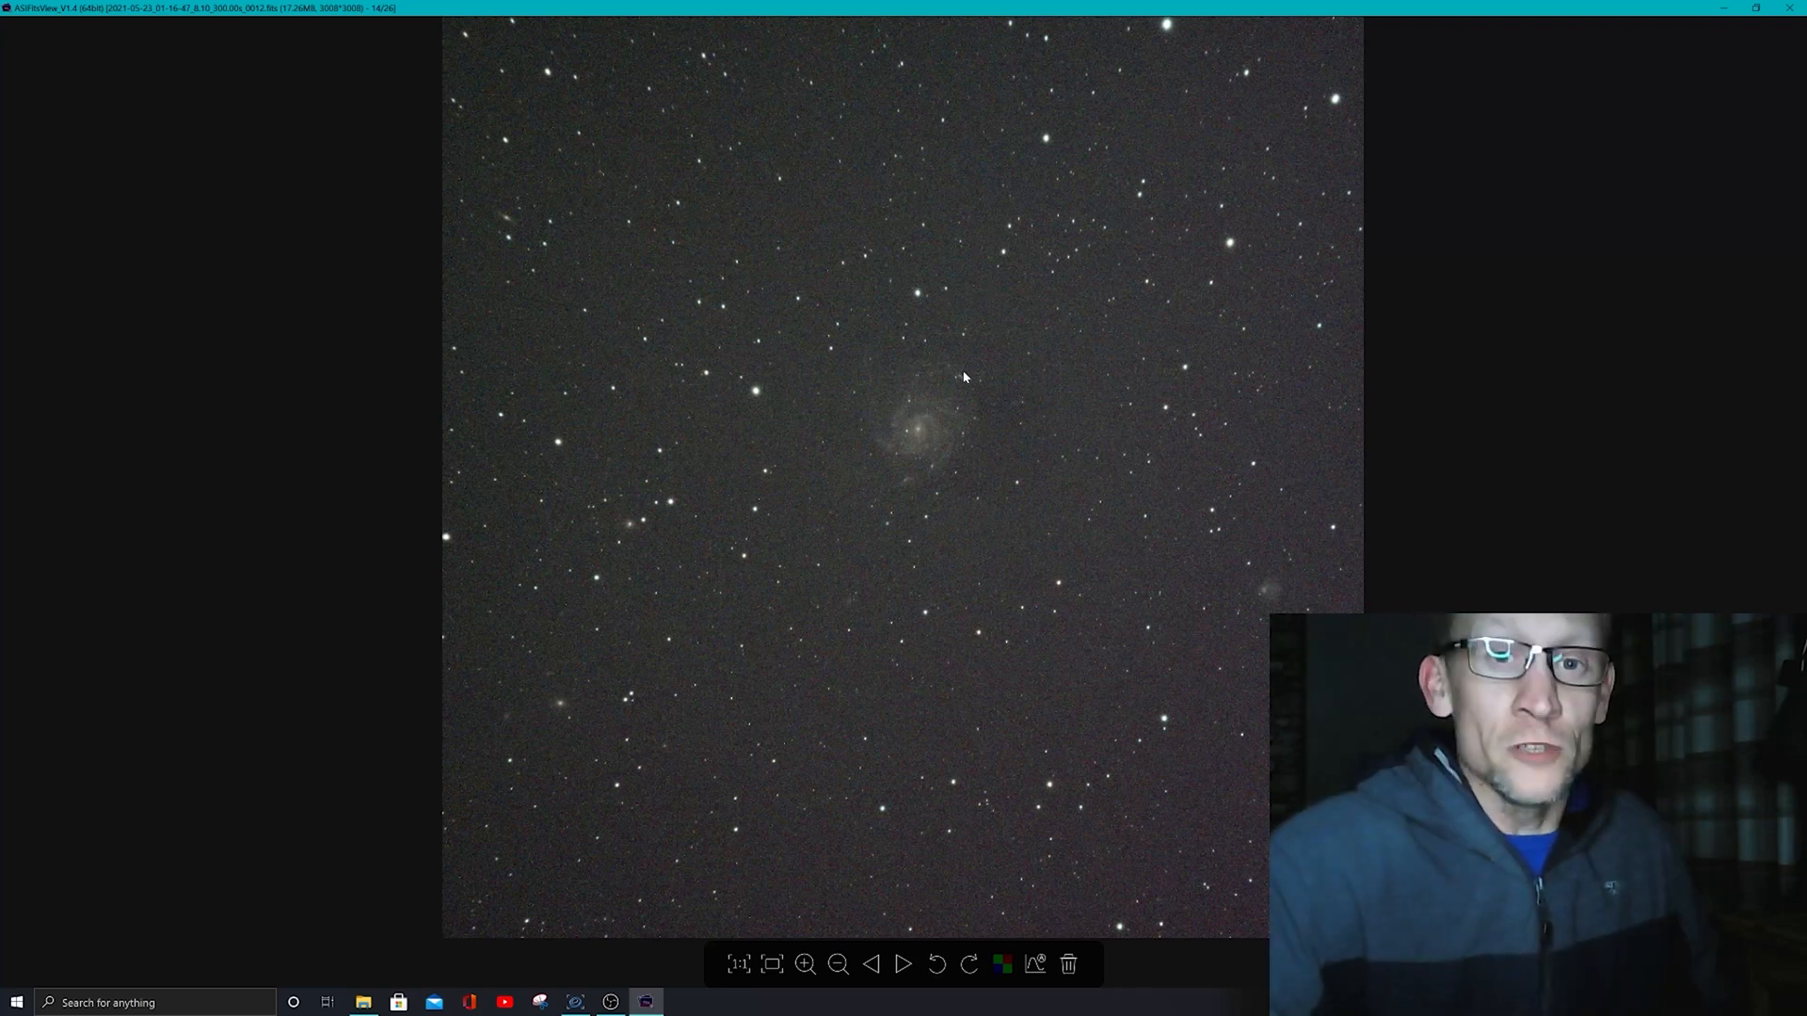
# - Show the five-minute star field exposure at 100% actual pixel size
pyautogui.click(806, 963)
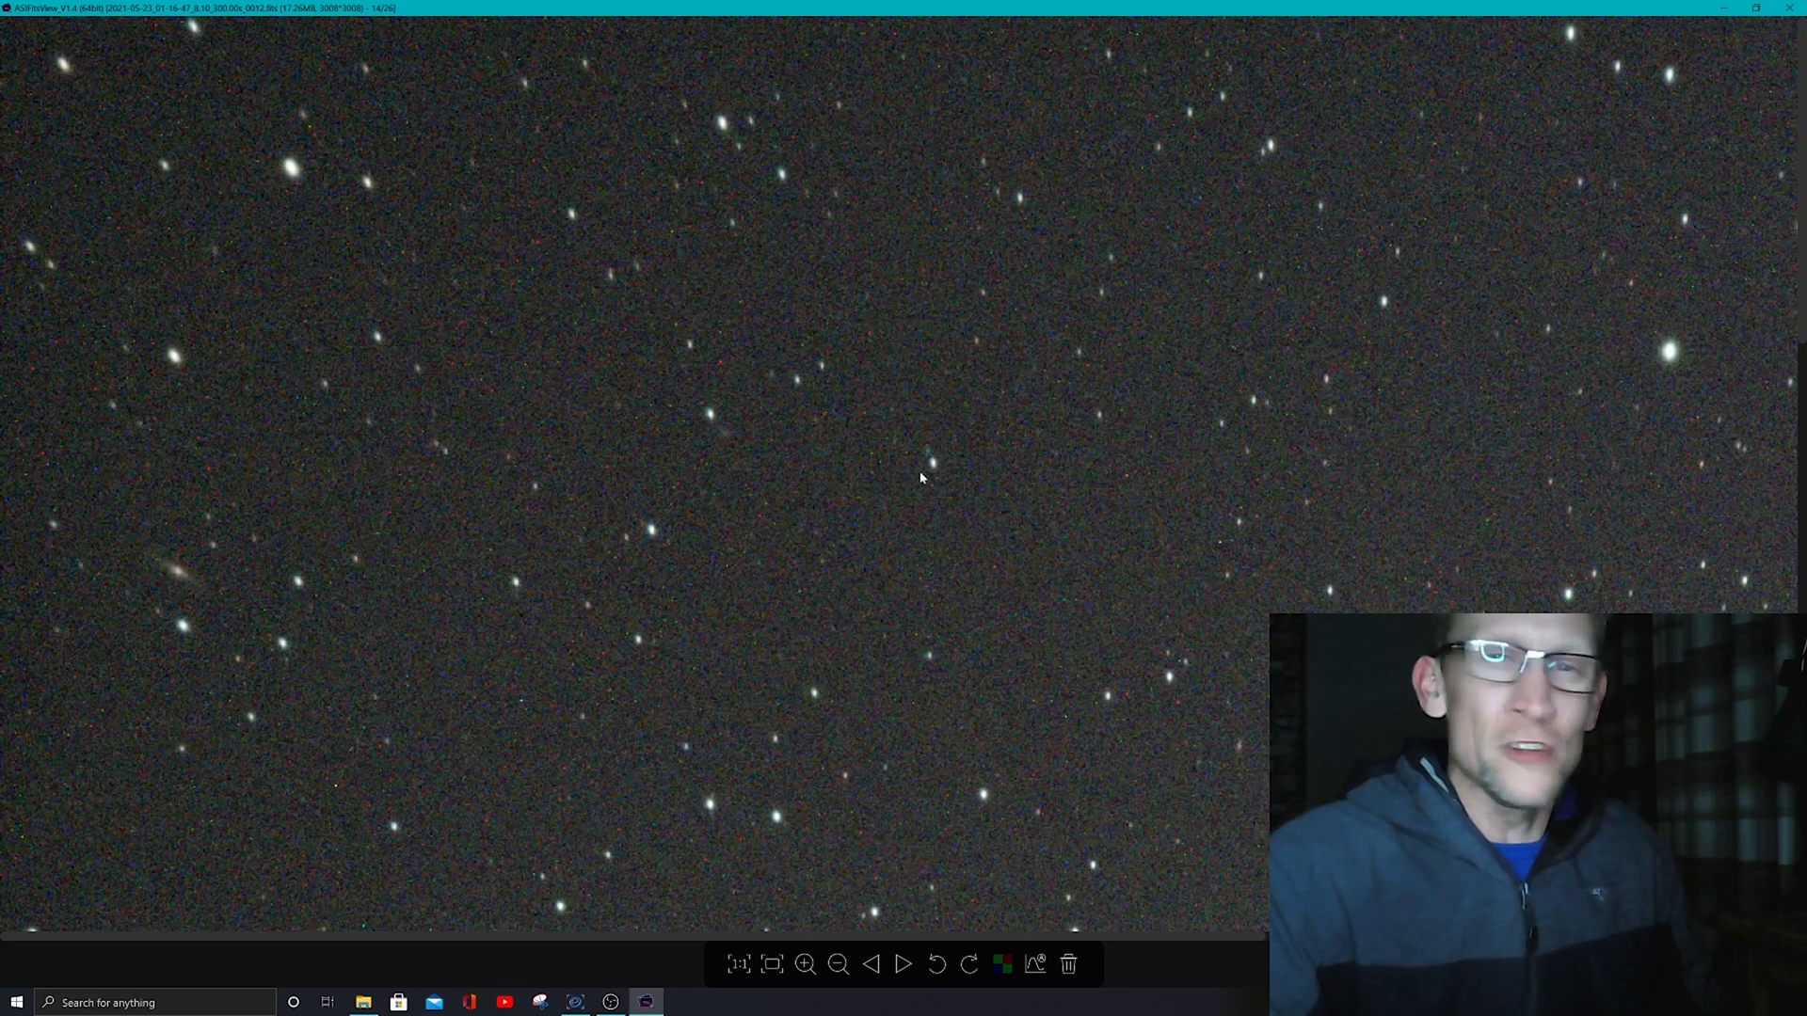
pyautogui.moveTo(387, 258)
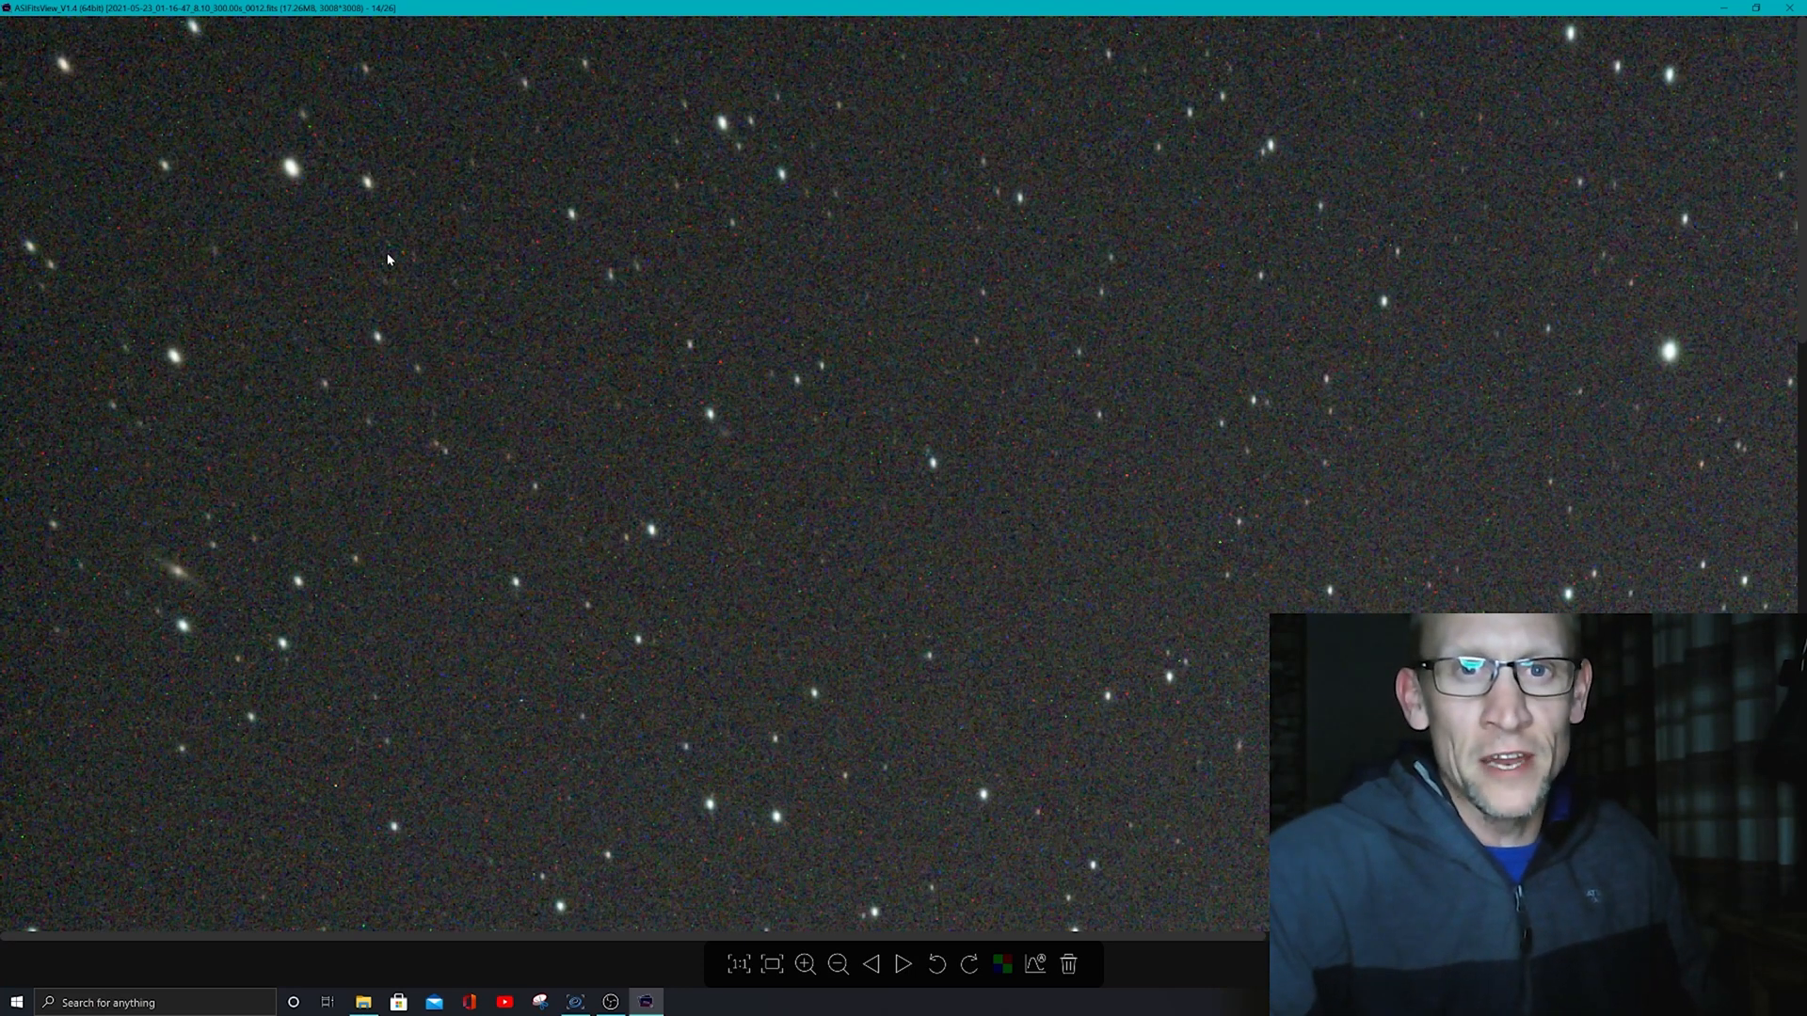
pyautogui.moveTo(442, 337)
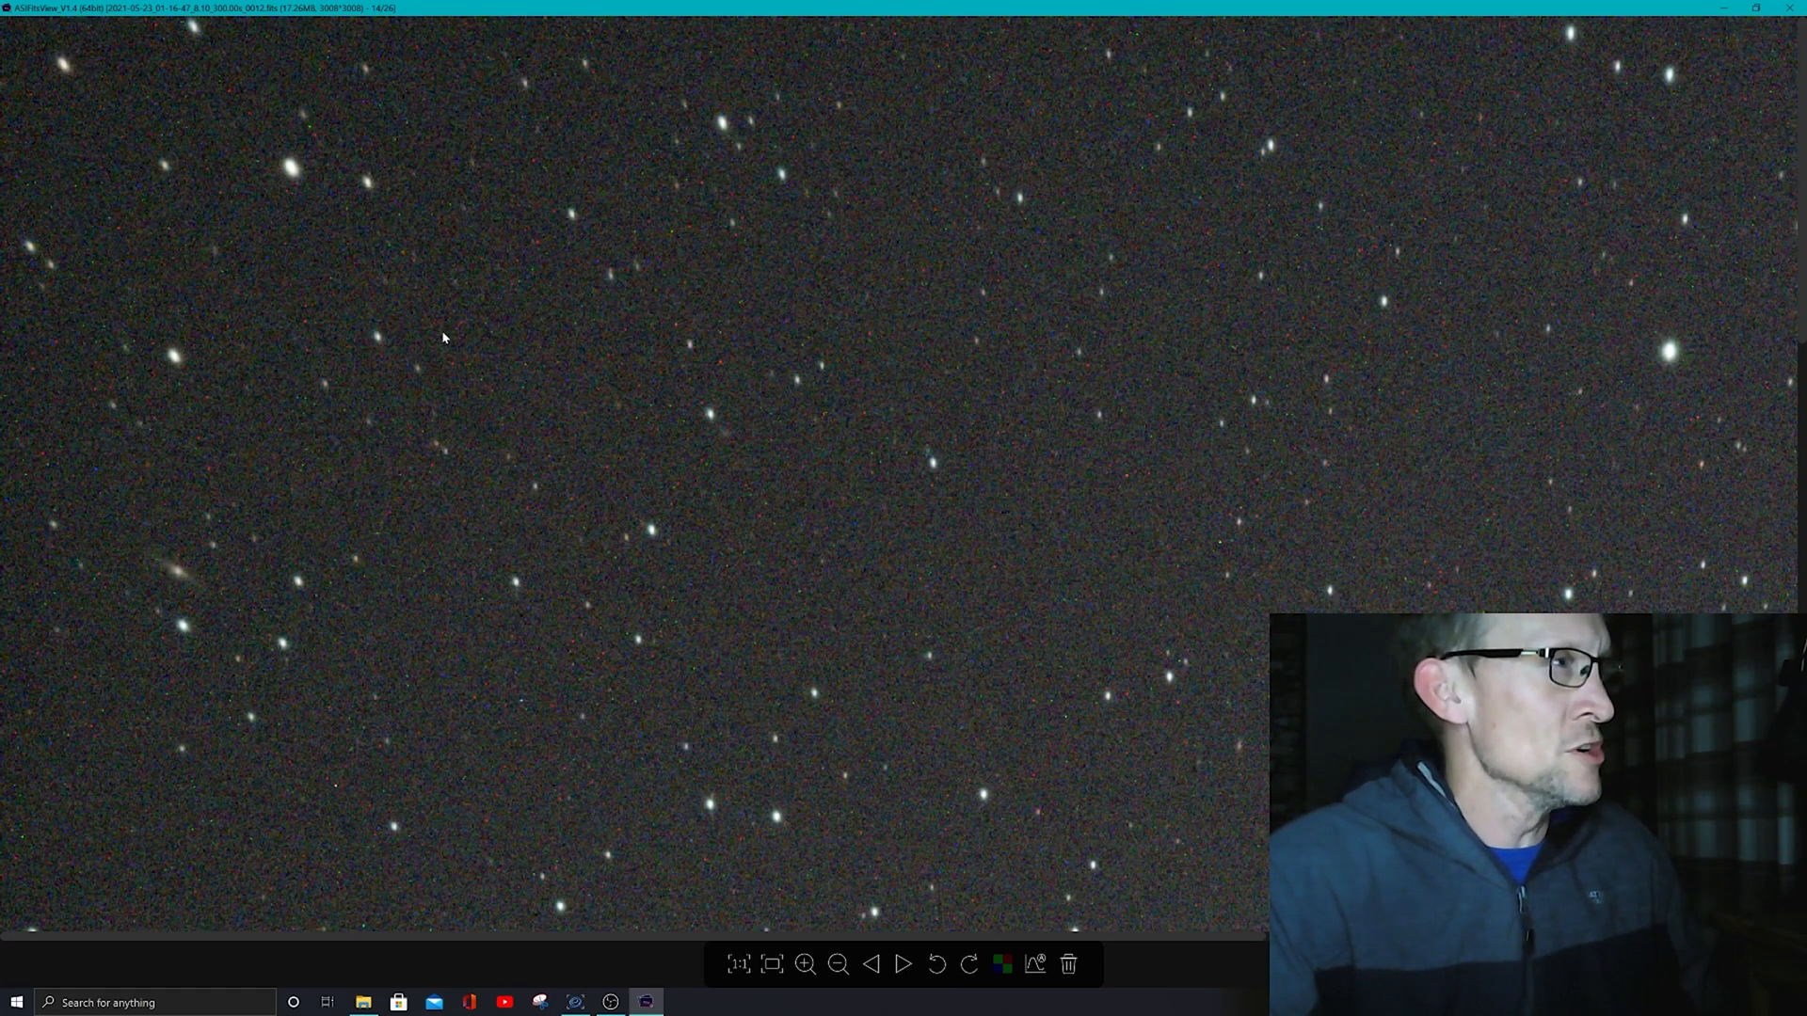
pyautogui.moveTo(476, 377)
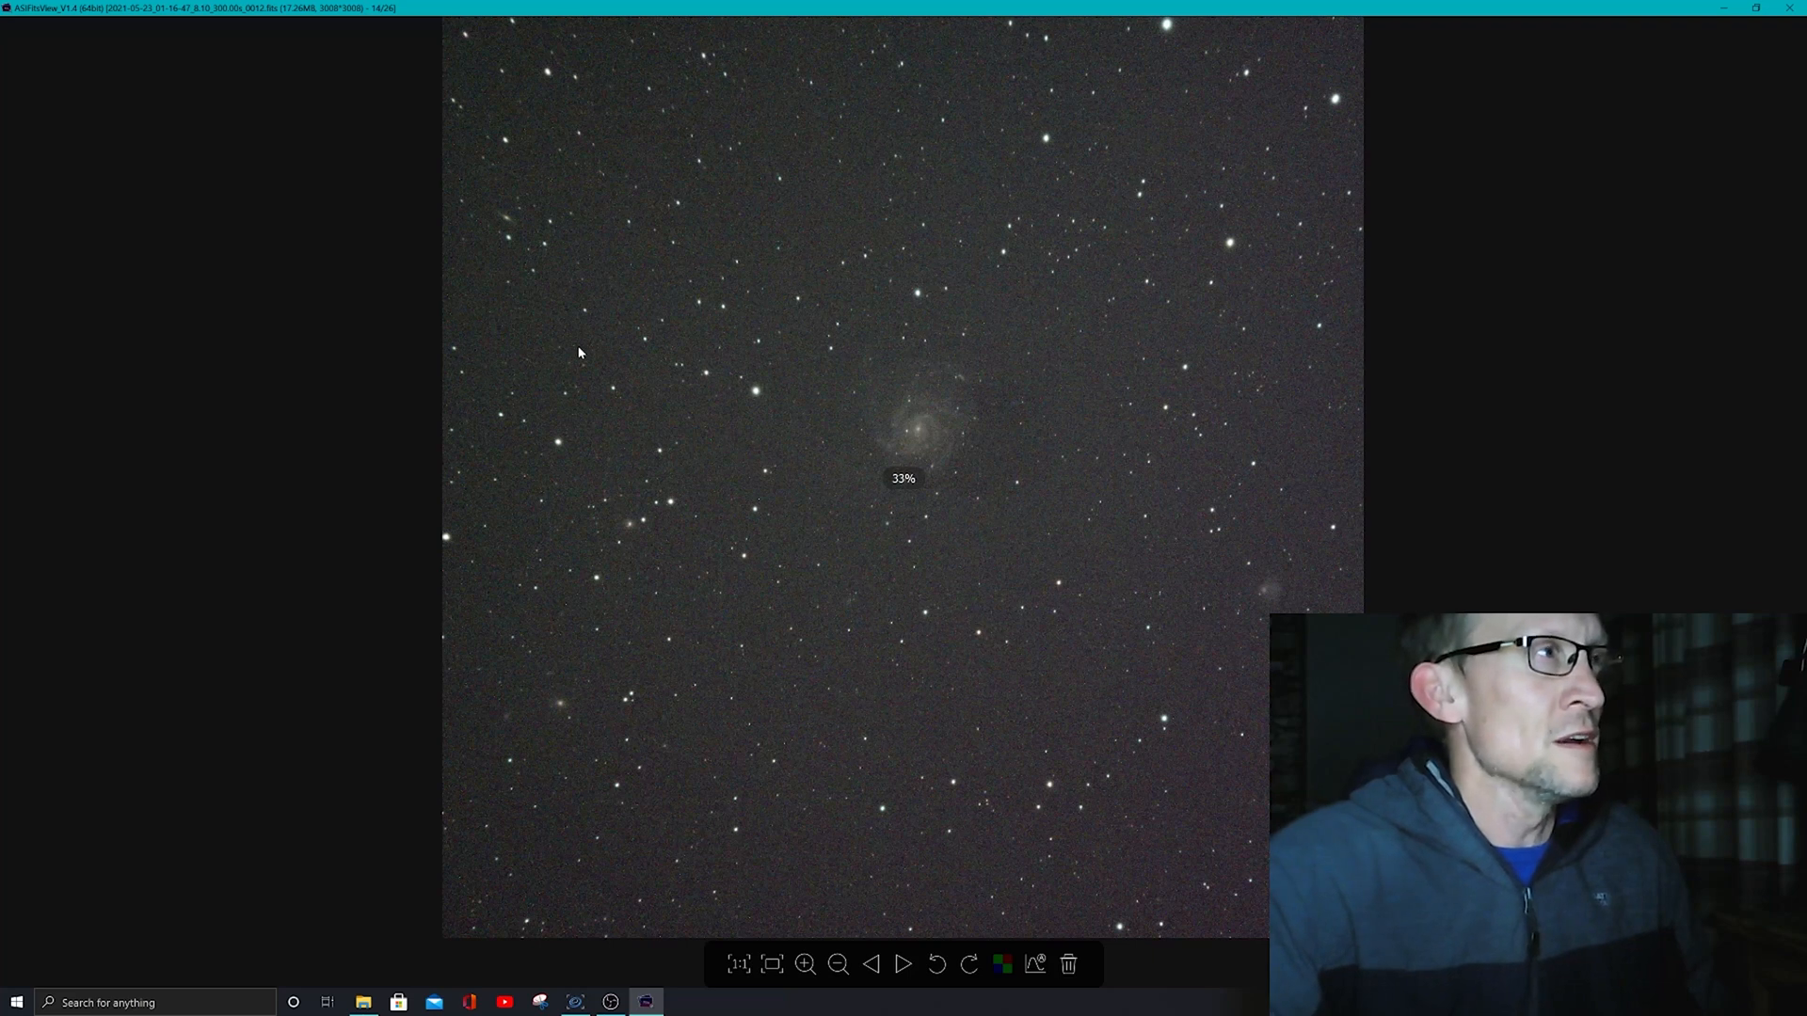
# - Return the galaxy field to the 33% fit-to-window overview
pyautogui.click(806, 964)
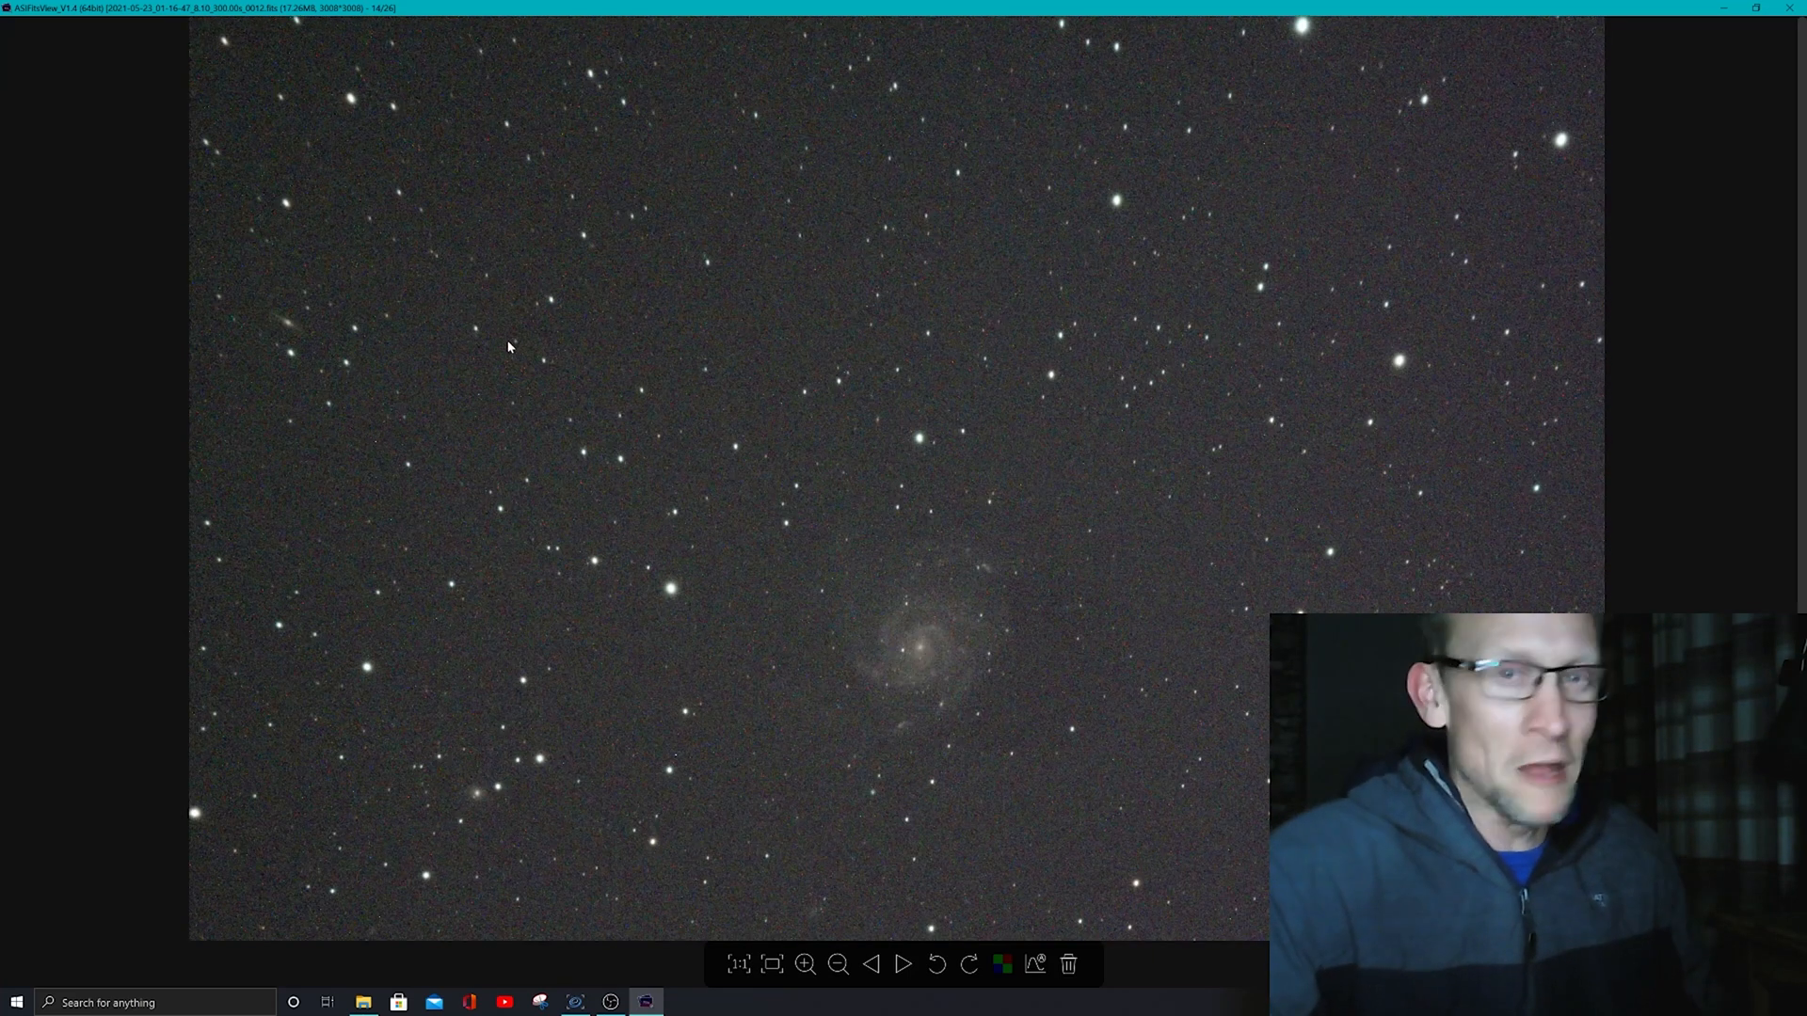
pyautogui.click(839, 964)
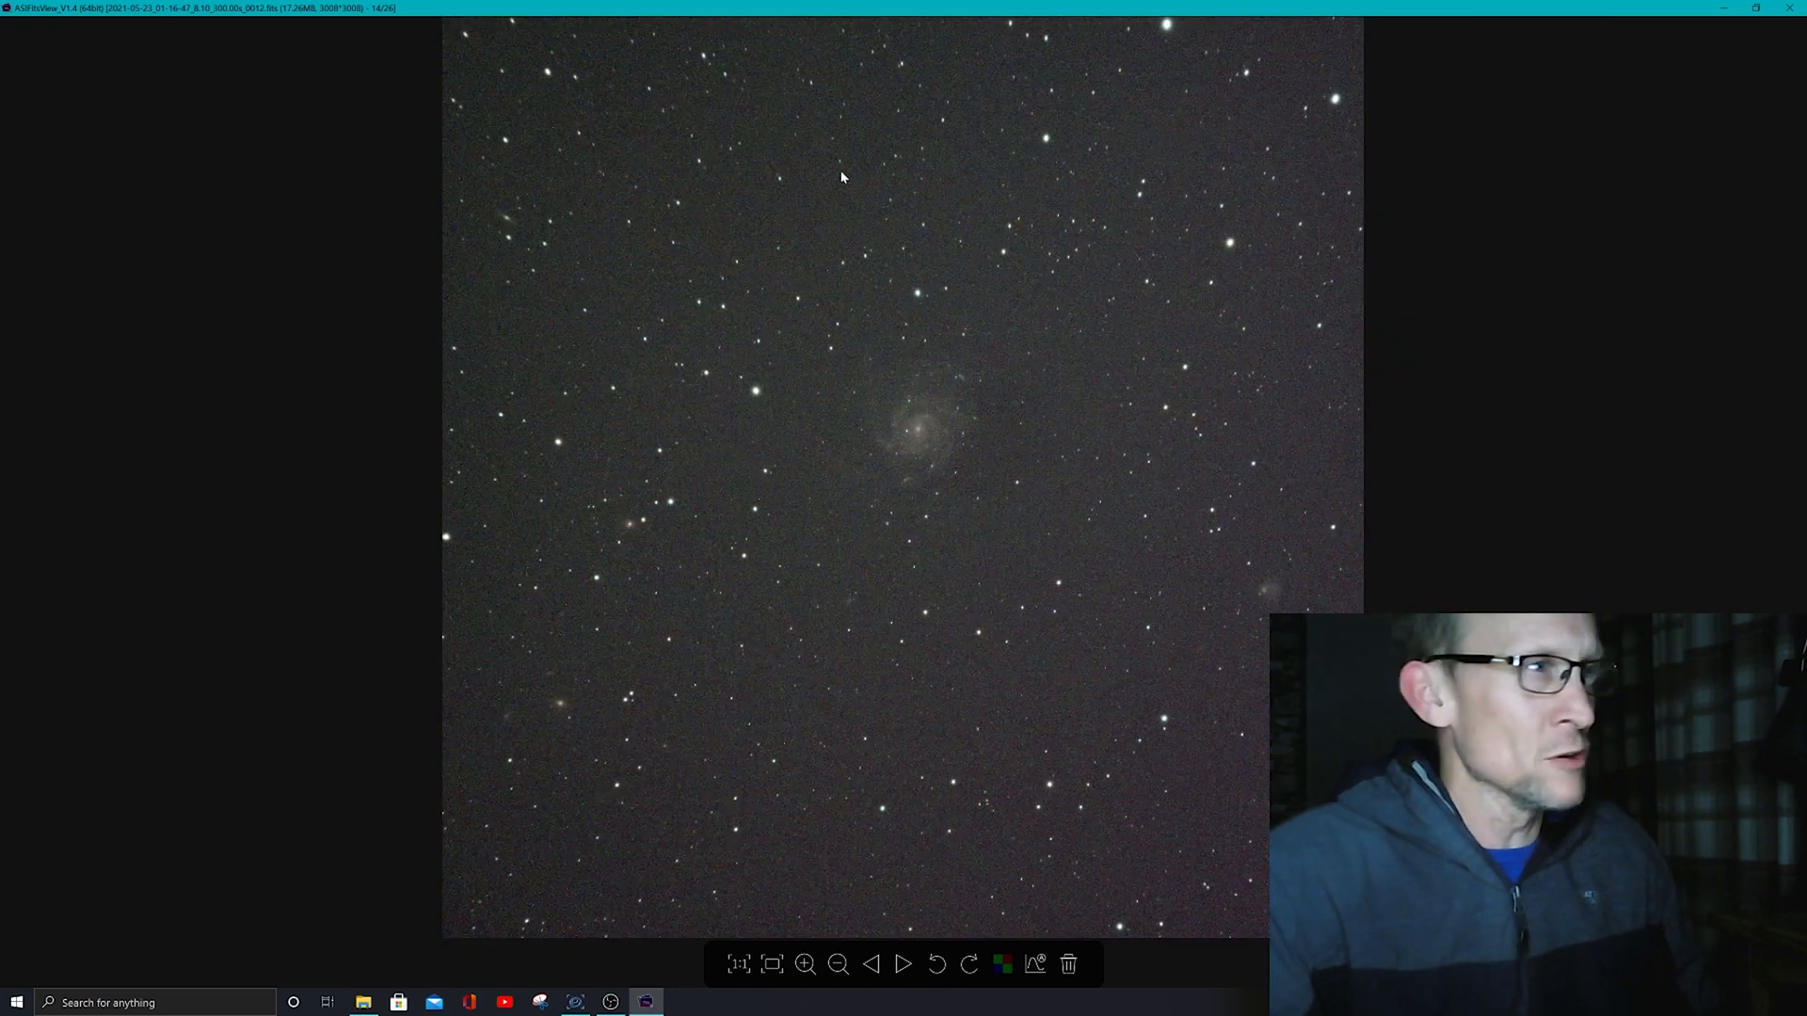
pyautogui.moveTo(900, 706)
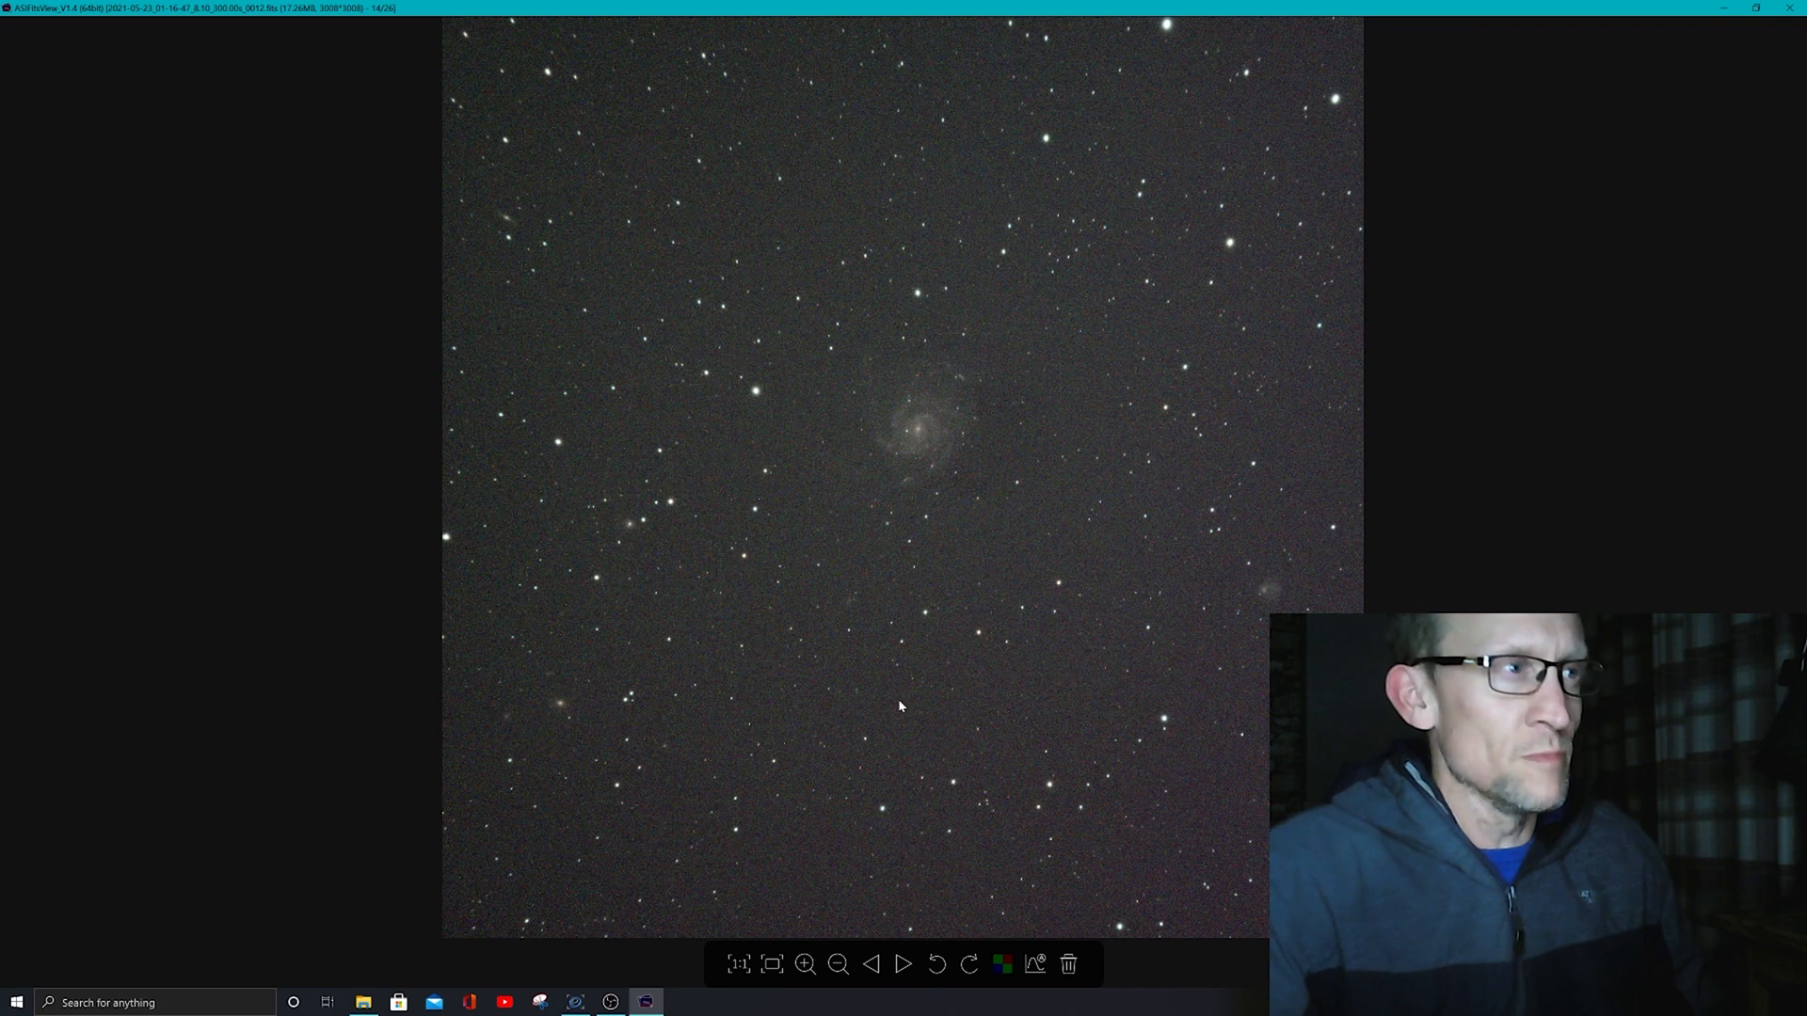
pyautogui.moveTo(928, 702)
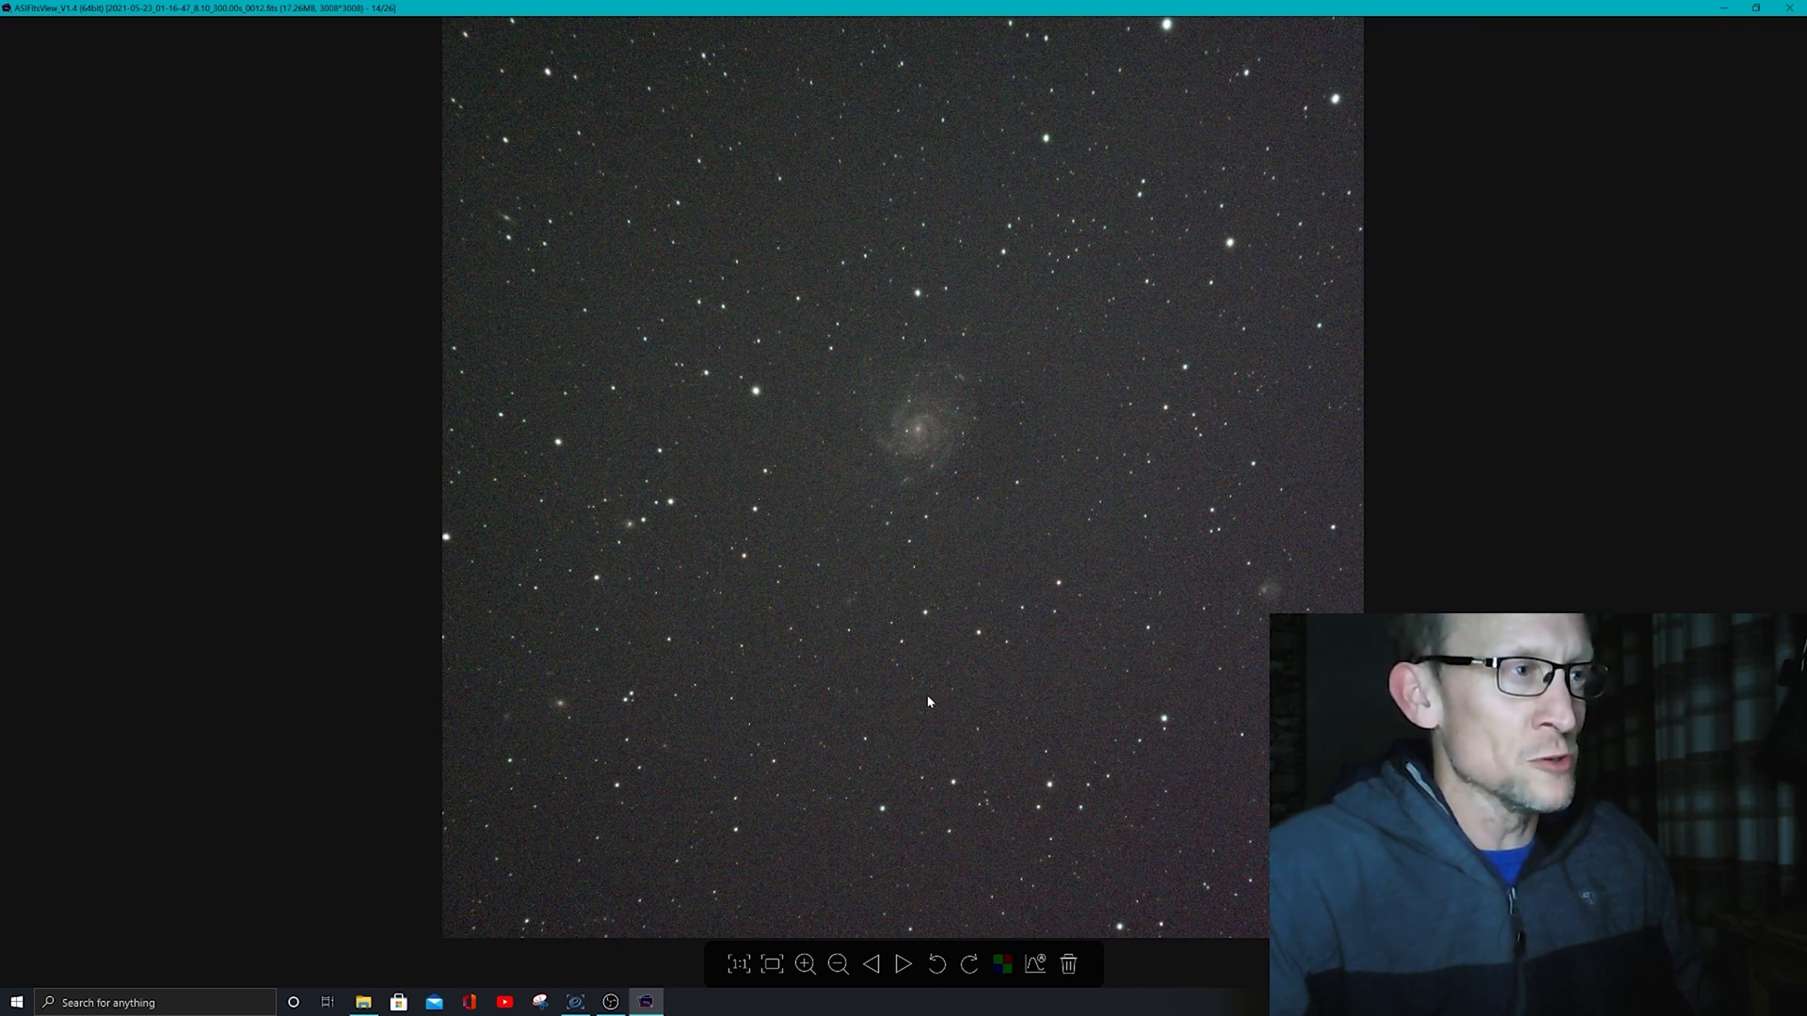
pyautogui.moveTo(685, 562)
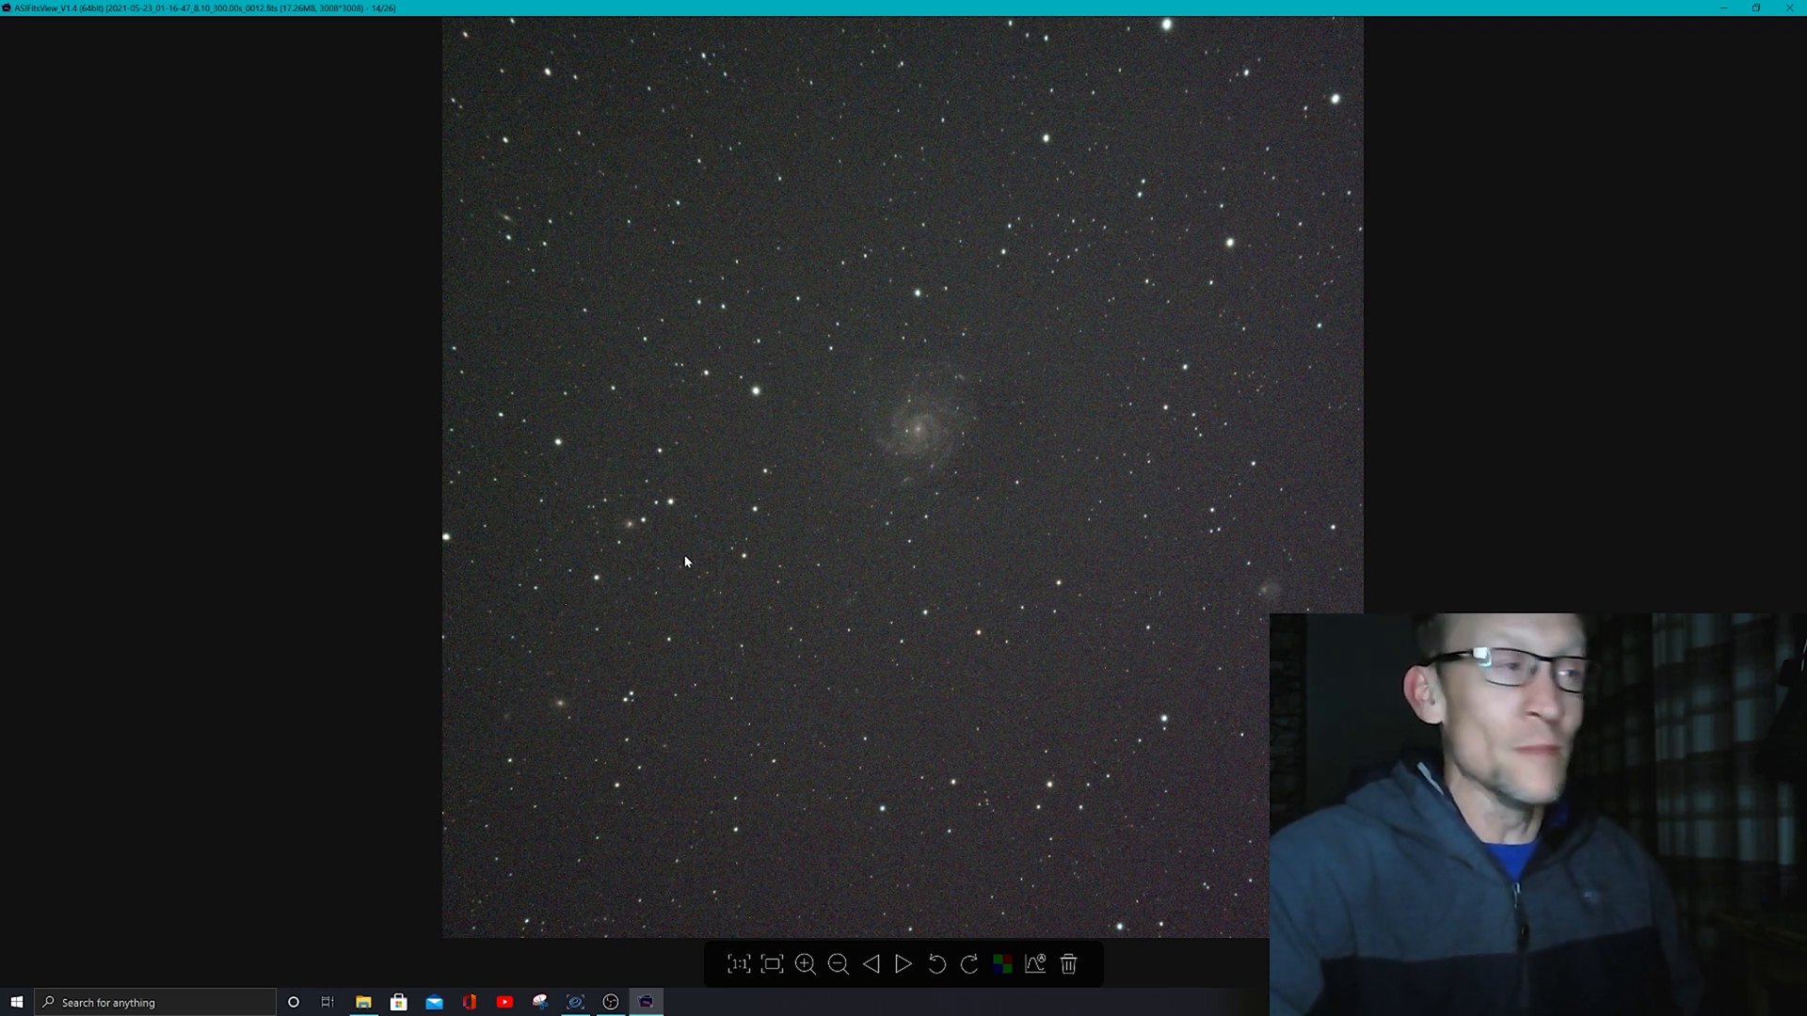
pyautogui.moveTo(717, 590)
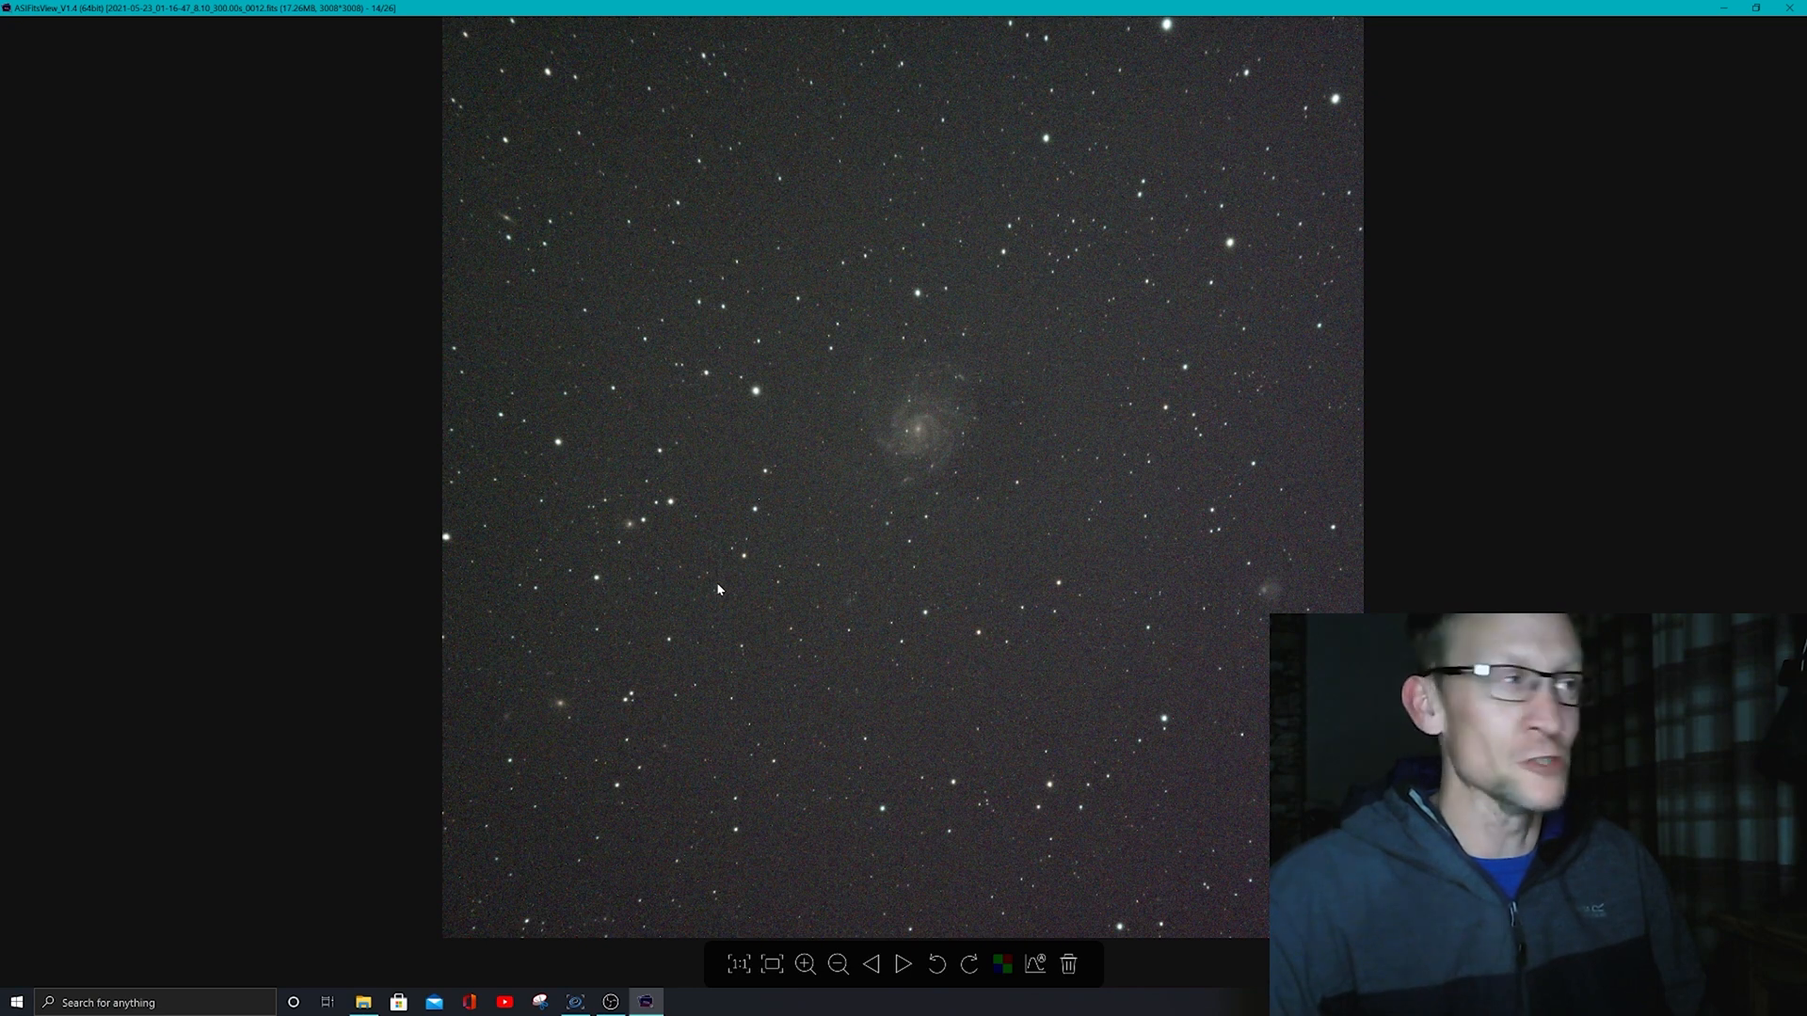
pyautogui.moveTo(815, 463)
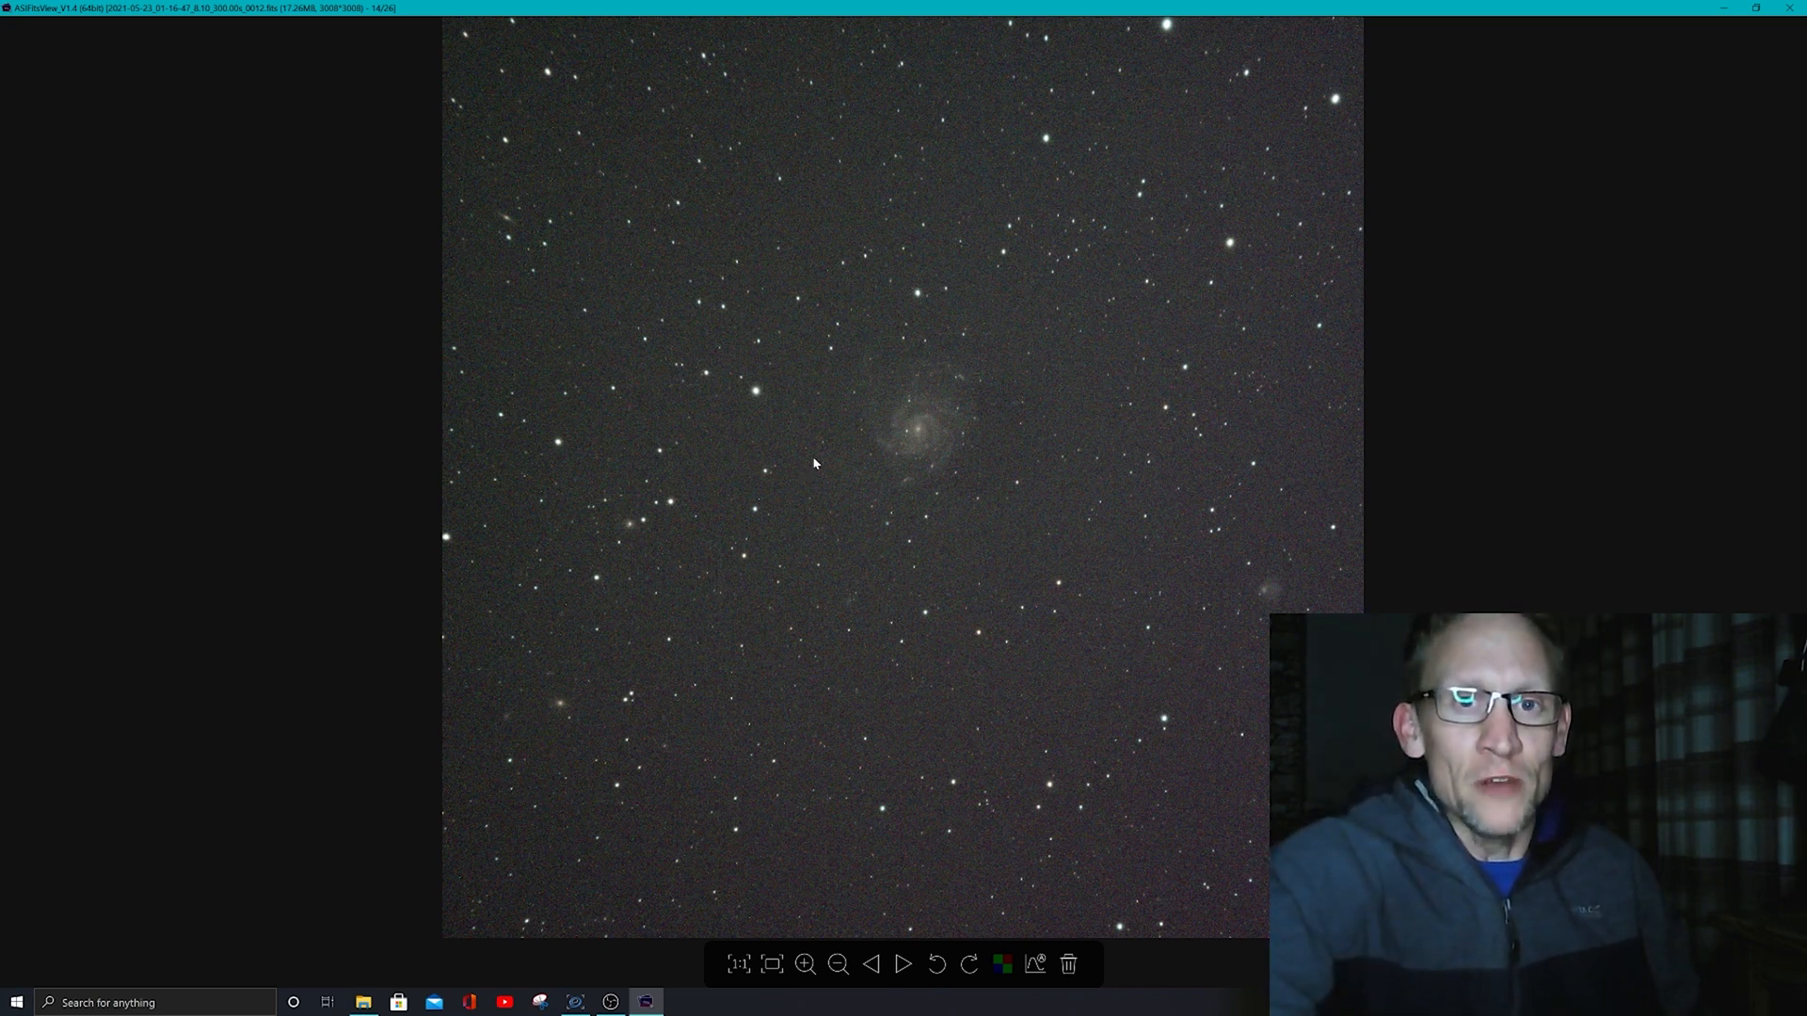
pyautogui.moveTo(1054, 424)
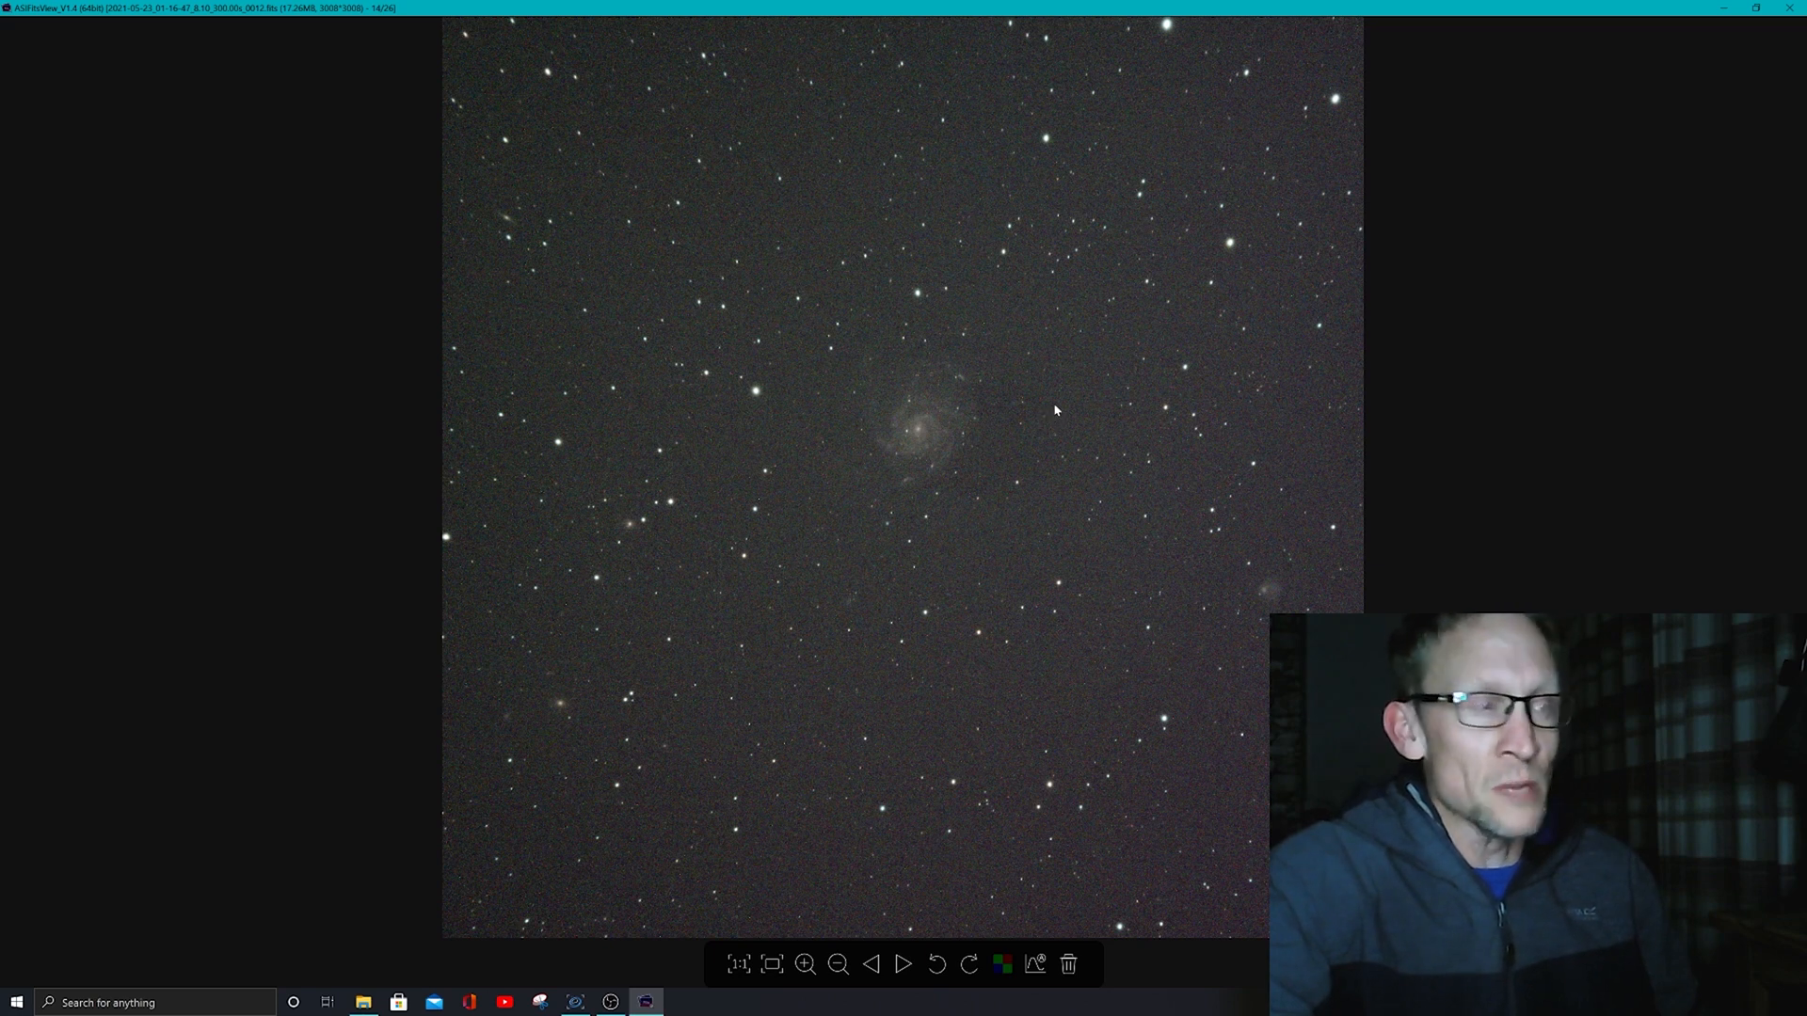
pyautogui.moveTo(1048, 395)
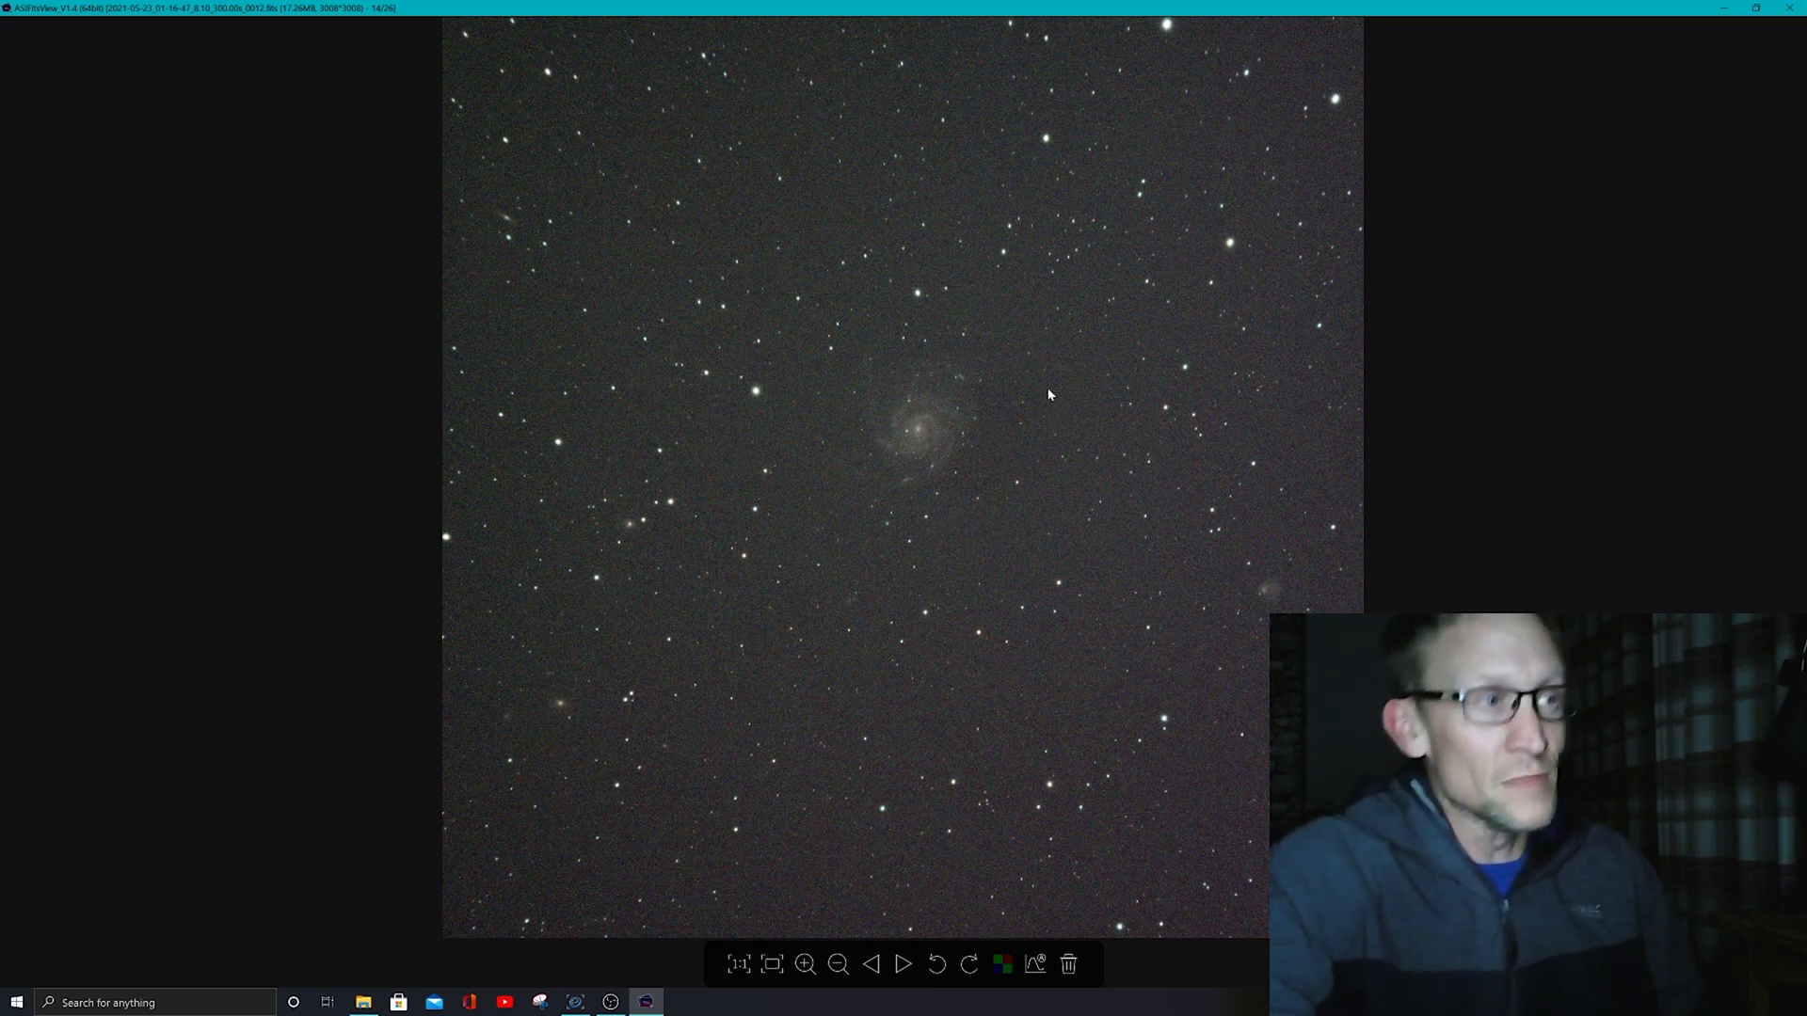
pyautogui.moveTo(1091, 275)
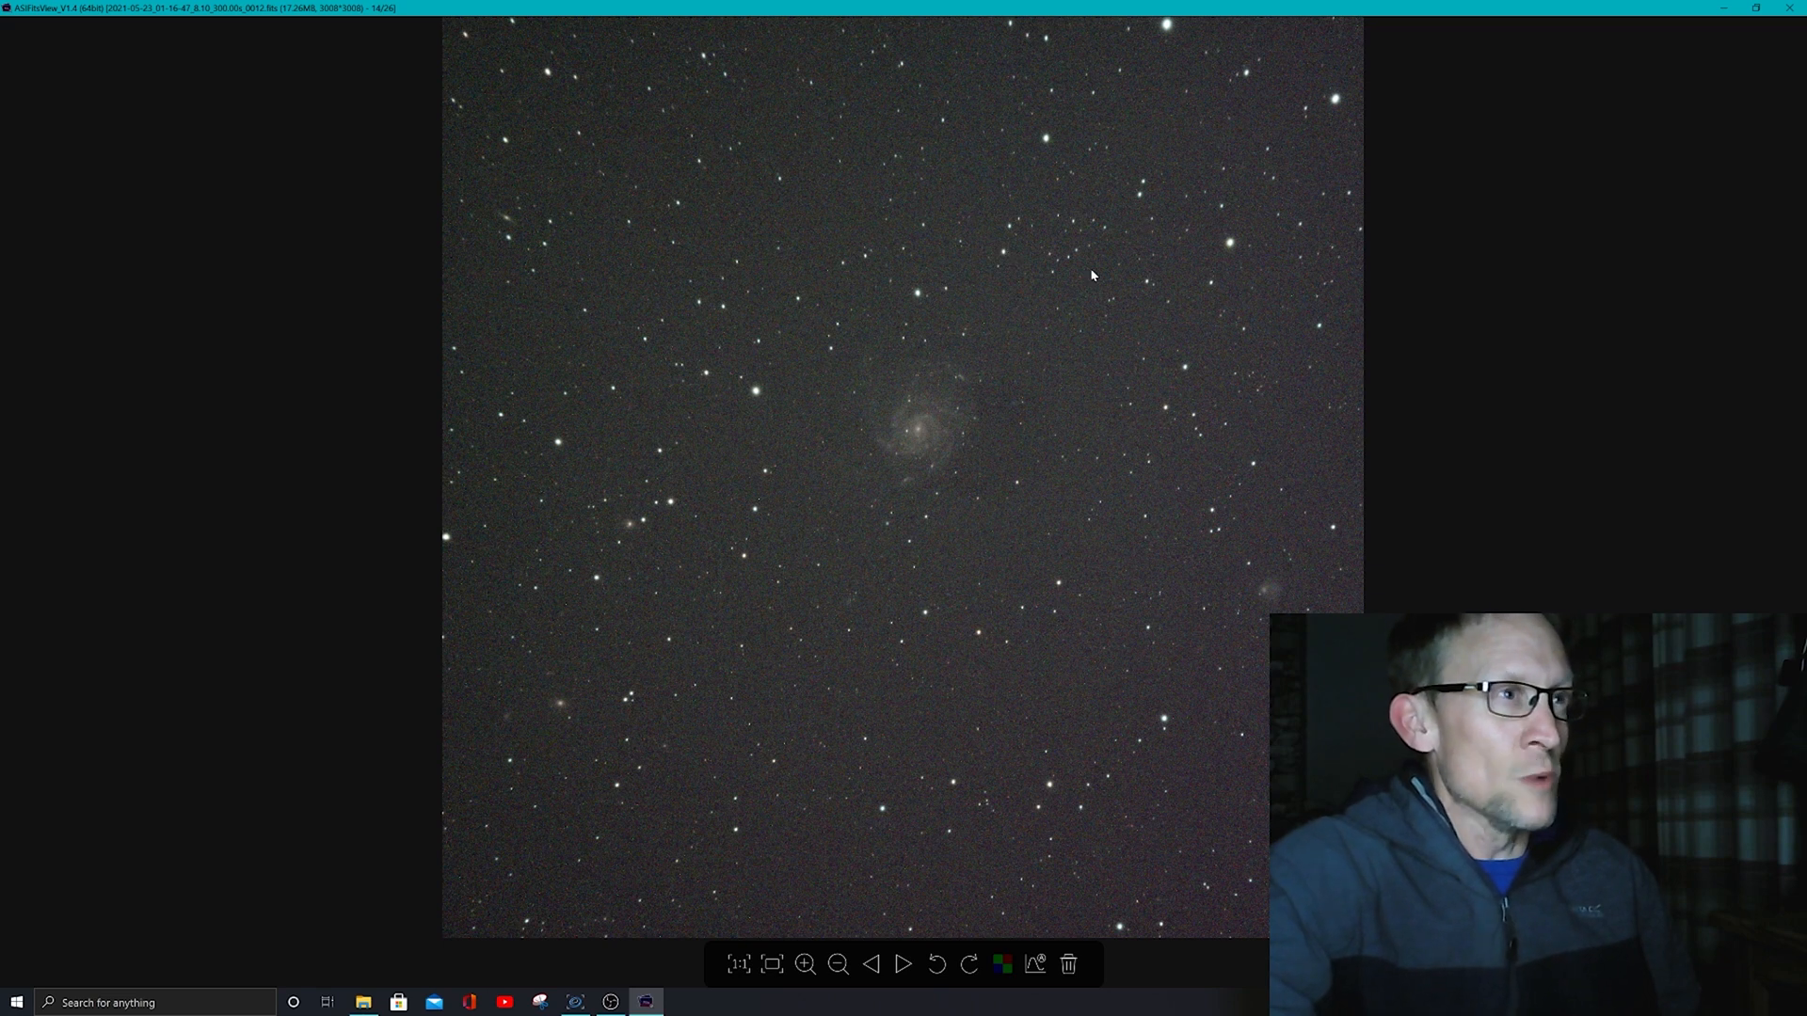
pyautogui.moveTo(1105, 540)
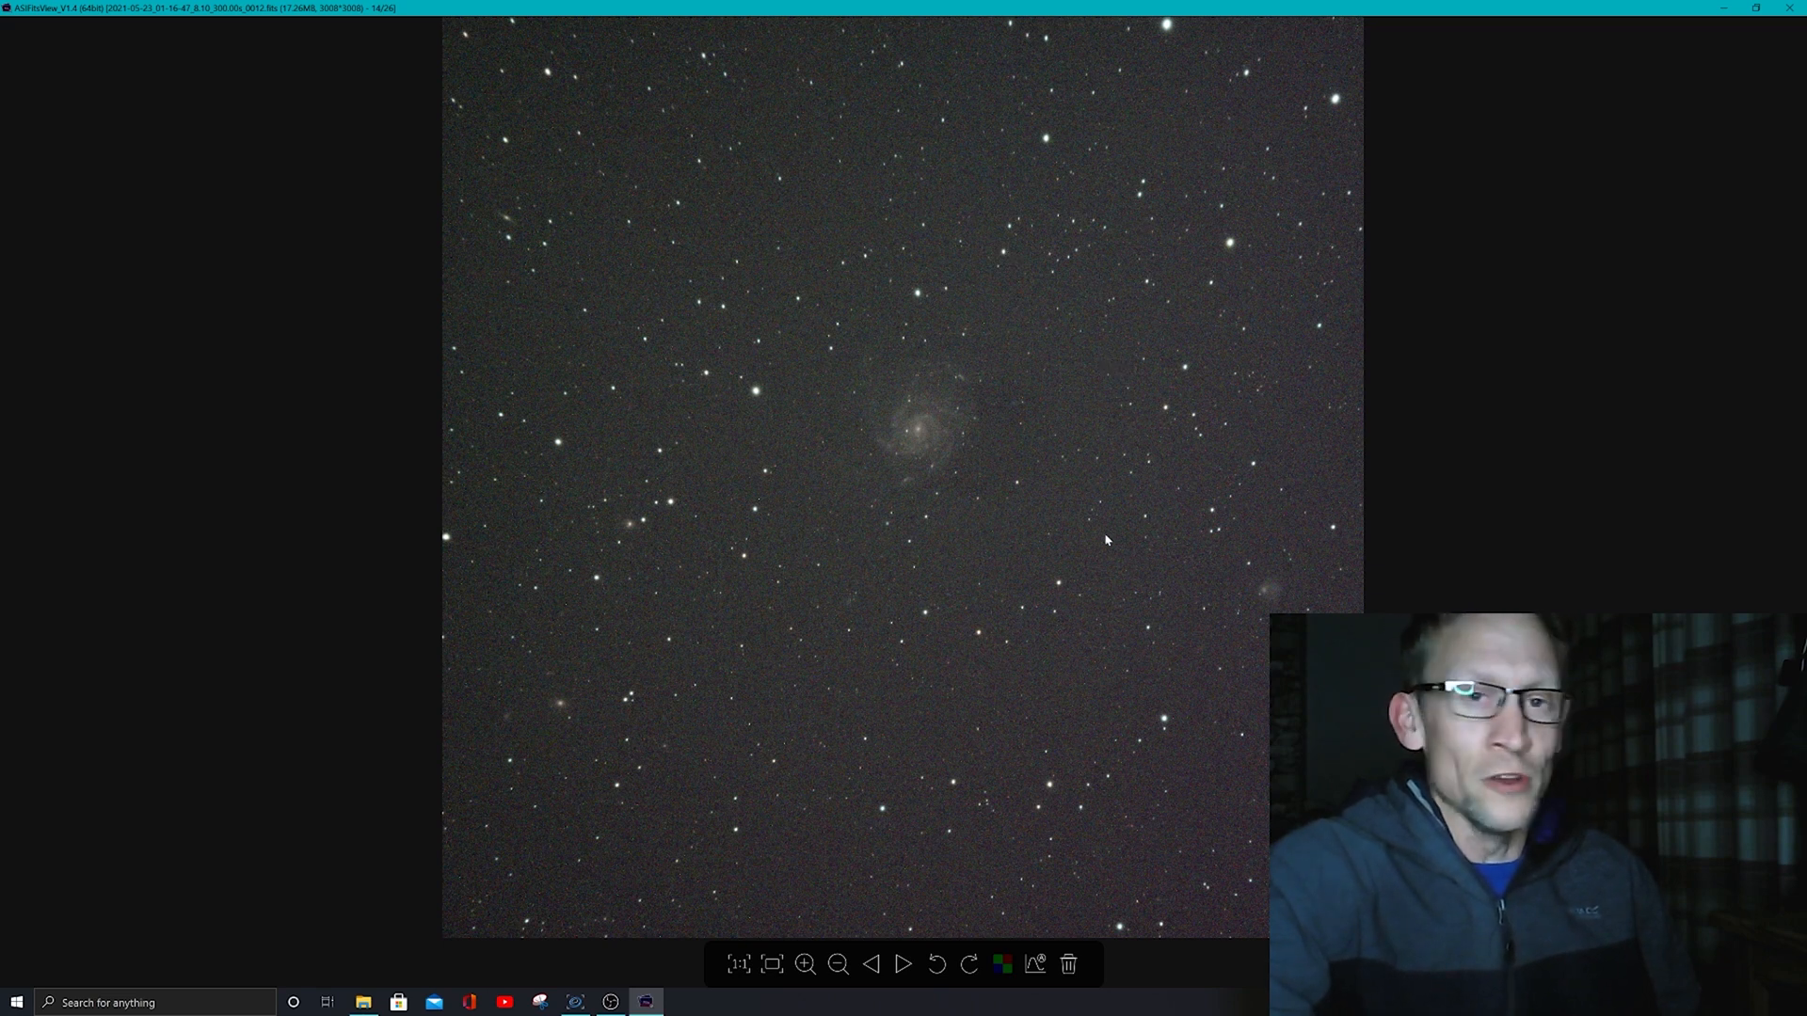
pyautogui.moveTo(812, 596)
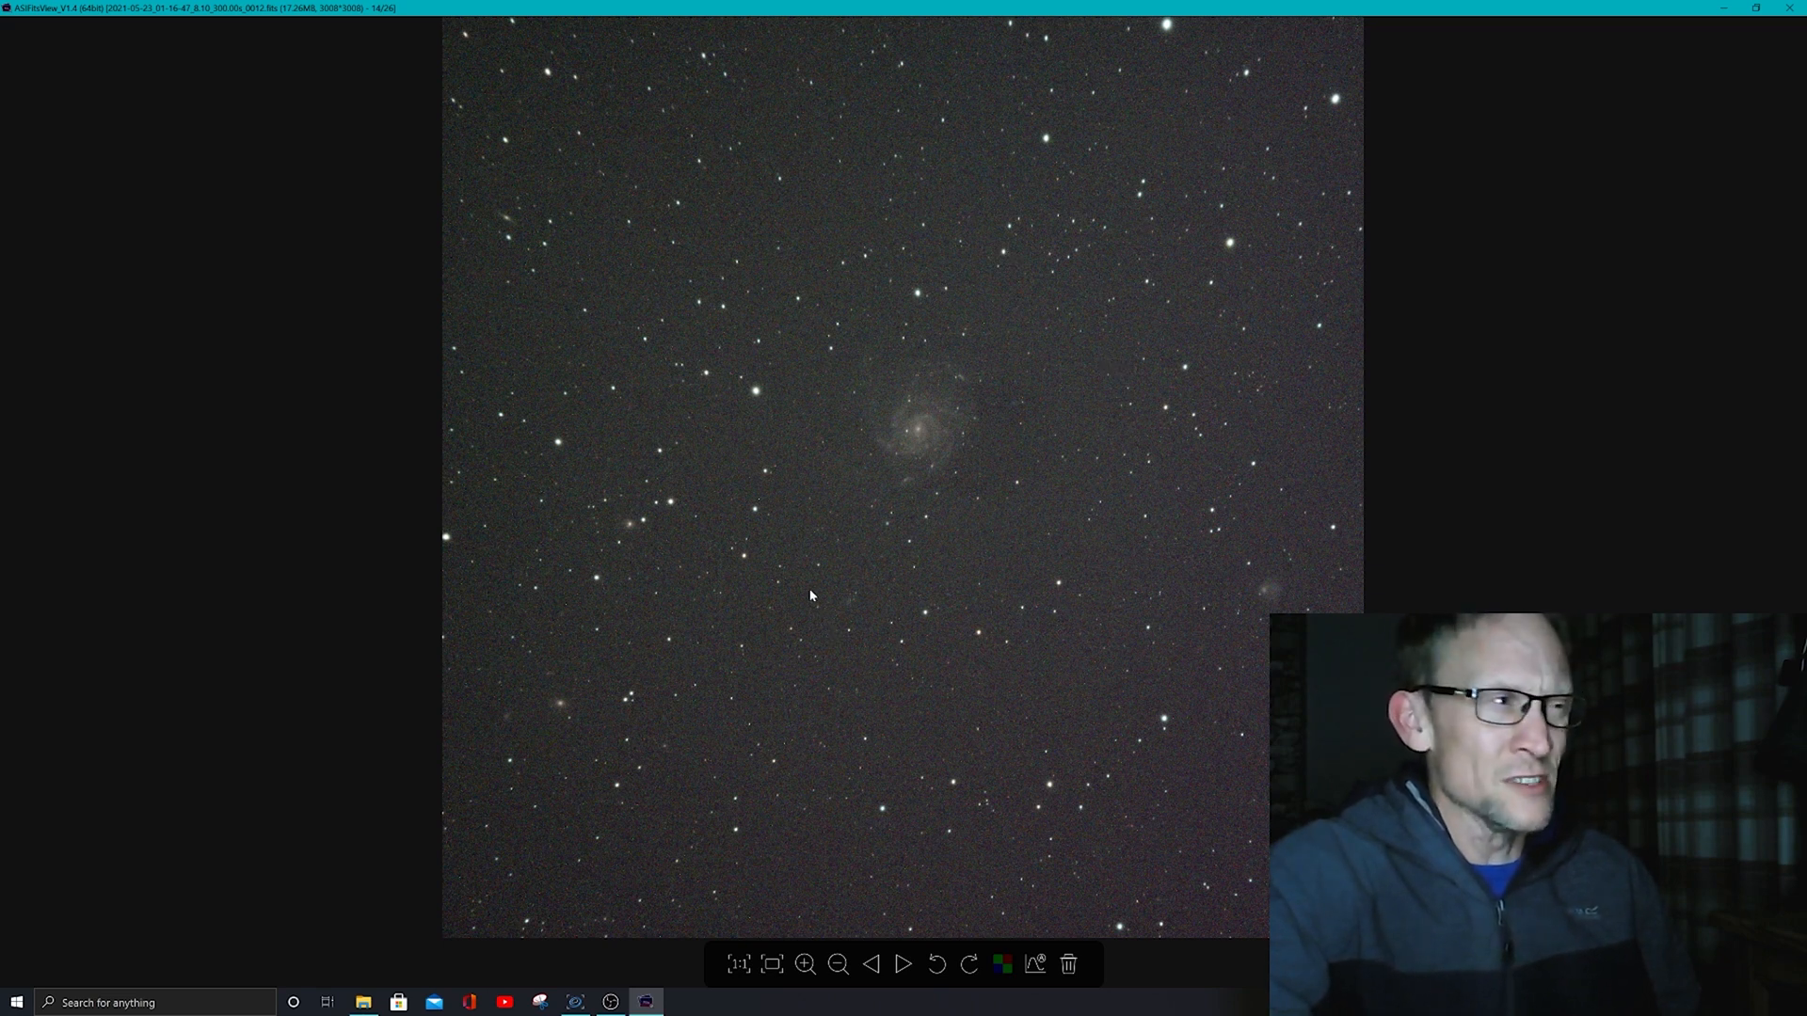
pyautogui.moveTo(794, 586)
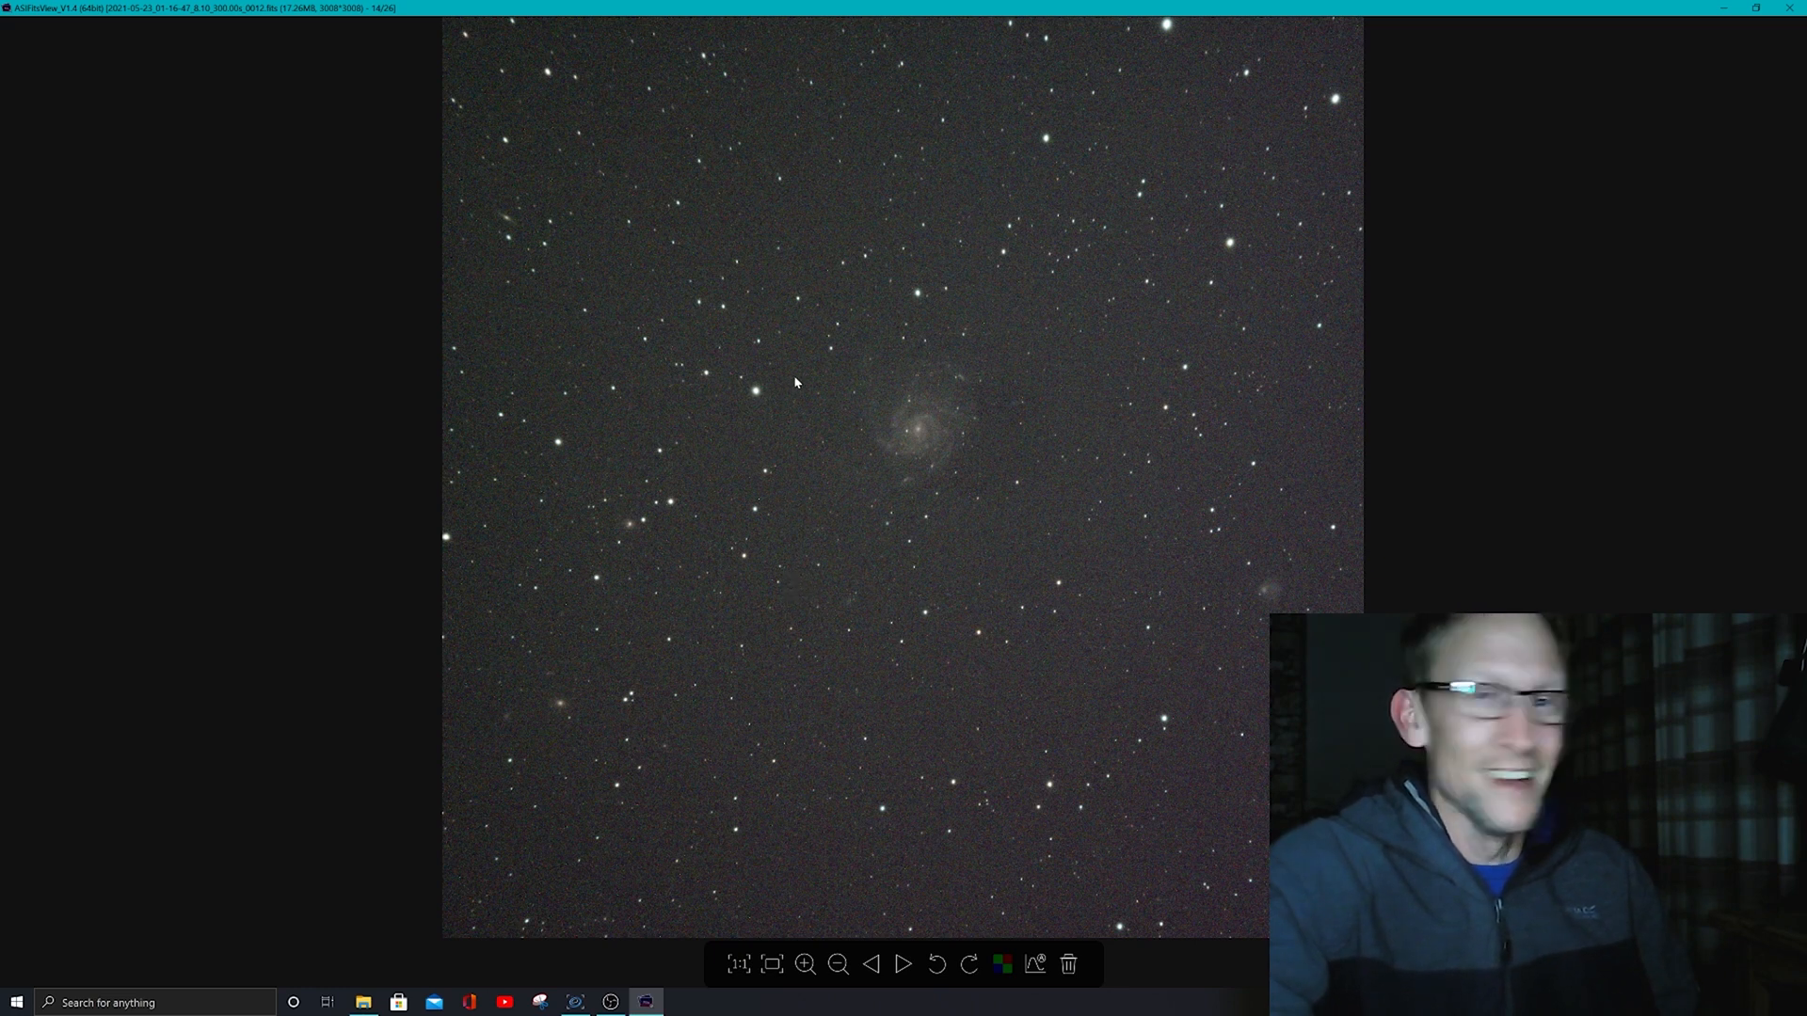
pyautogui.moveTo(772, 352)
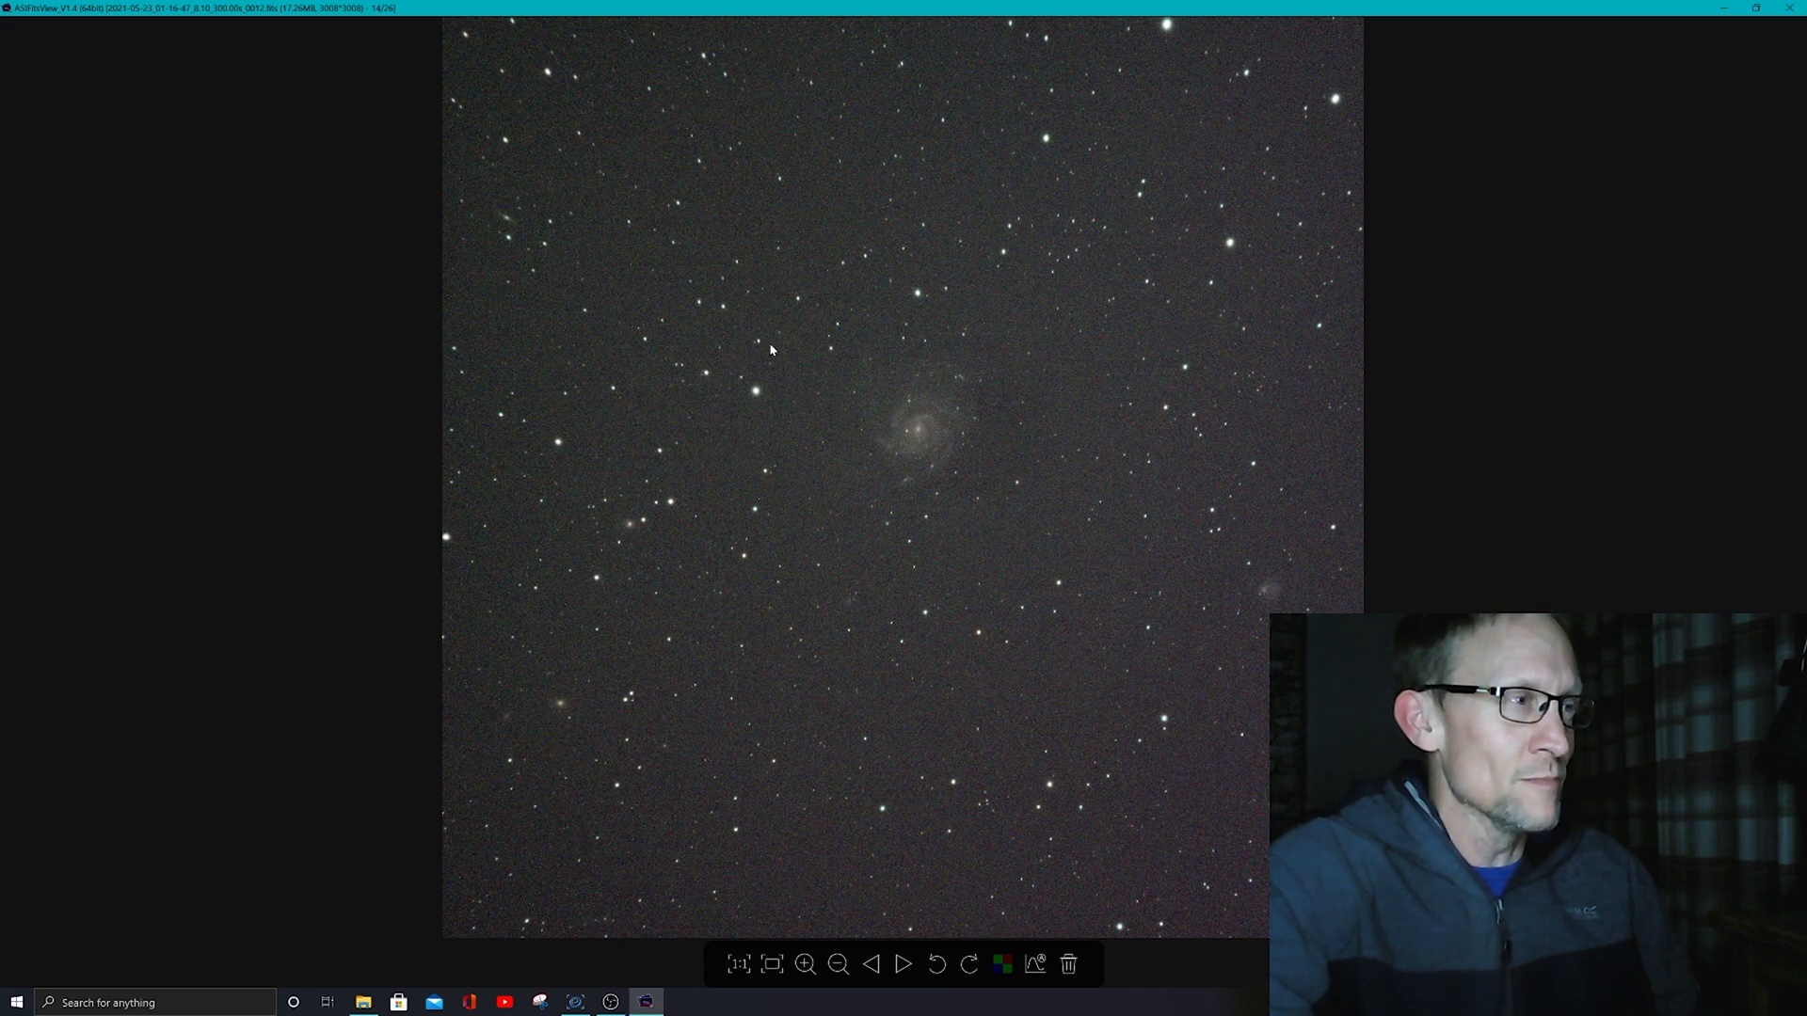
pyautogui.moveTo(770, 322)
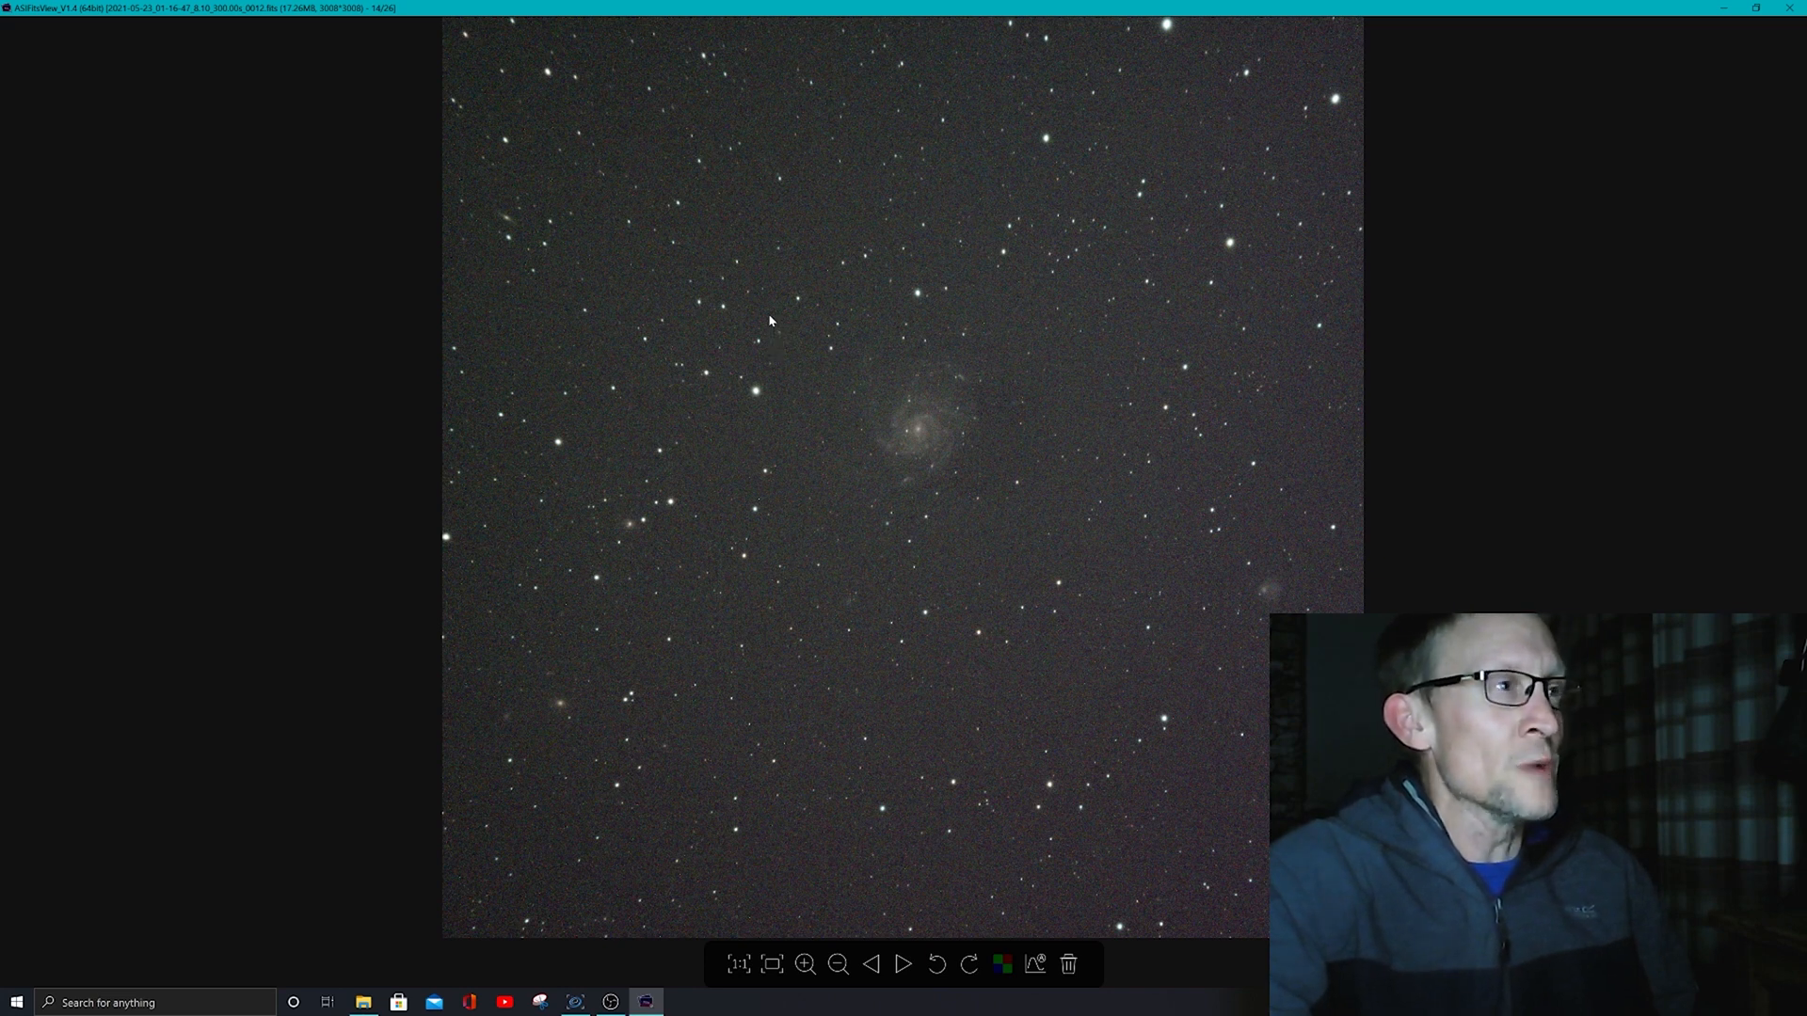
pyautogui.moveTo(763, 307)
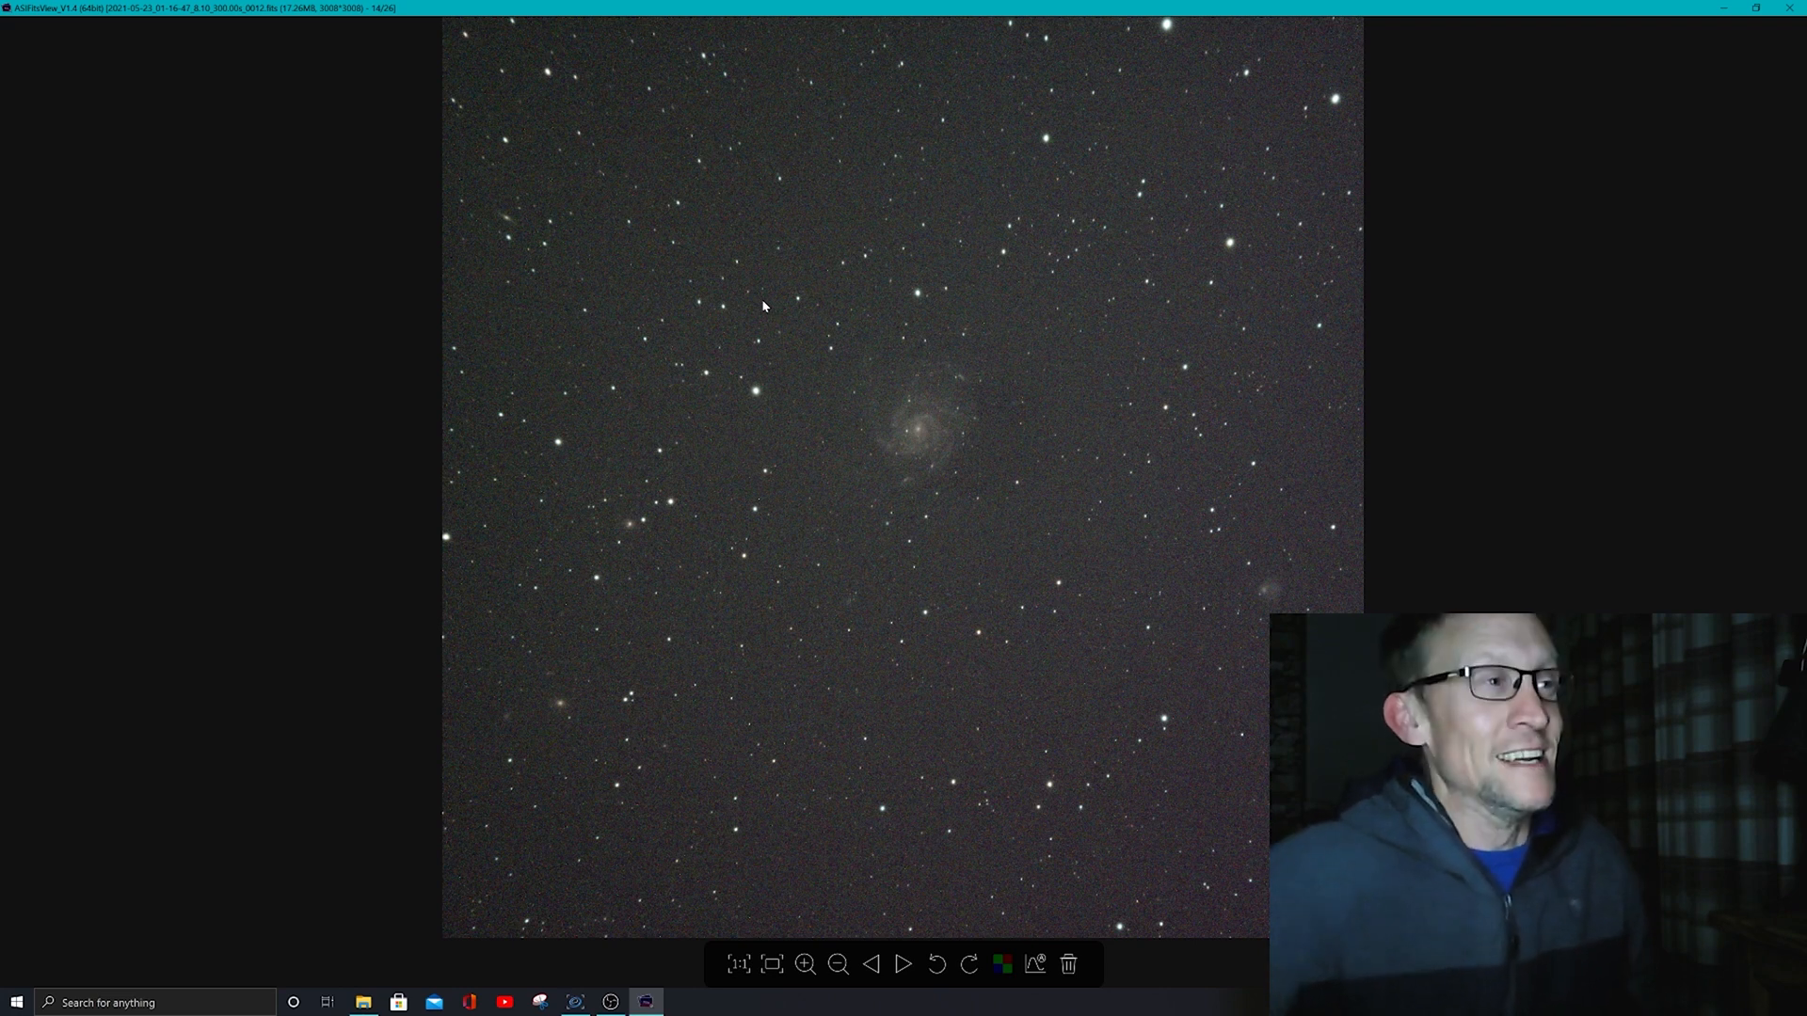
pyautogui.moveTo(874, 181)
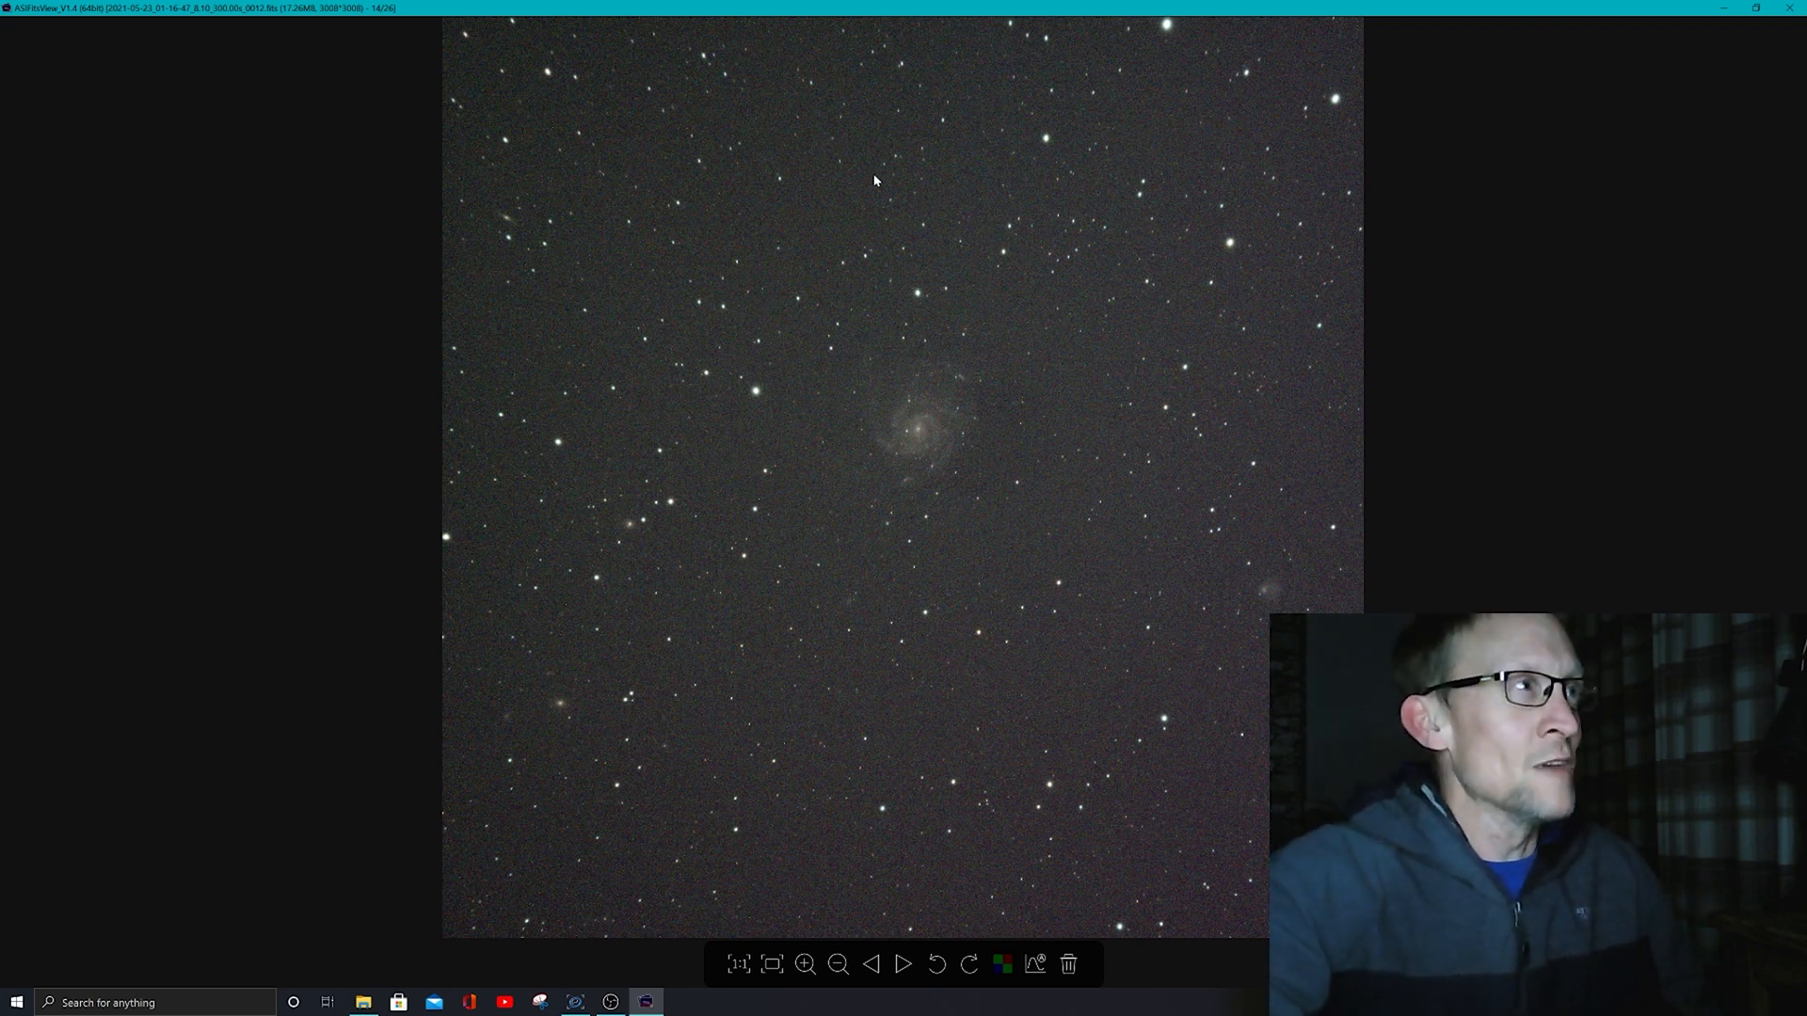
pyautogui.moveTo(845, 223)
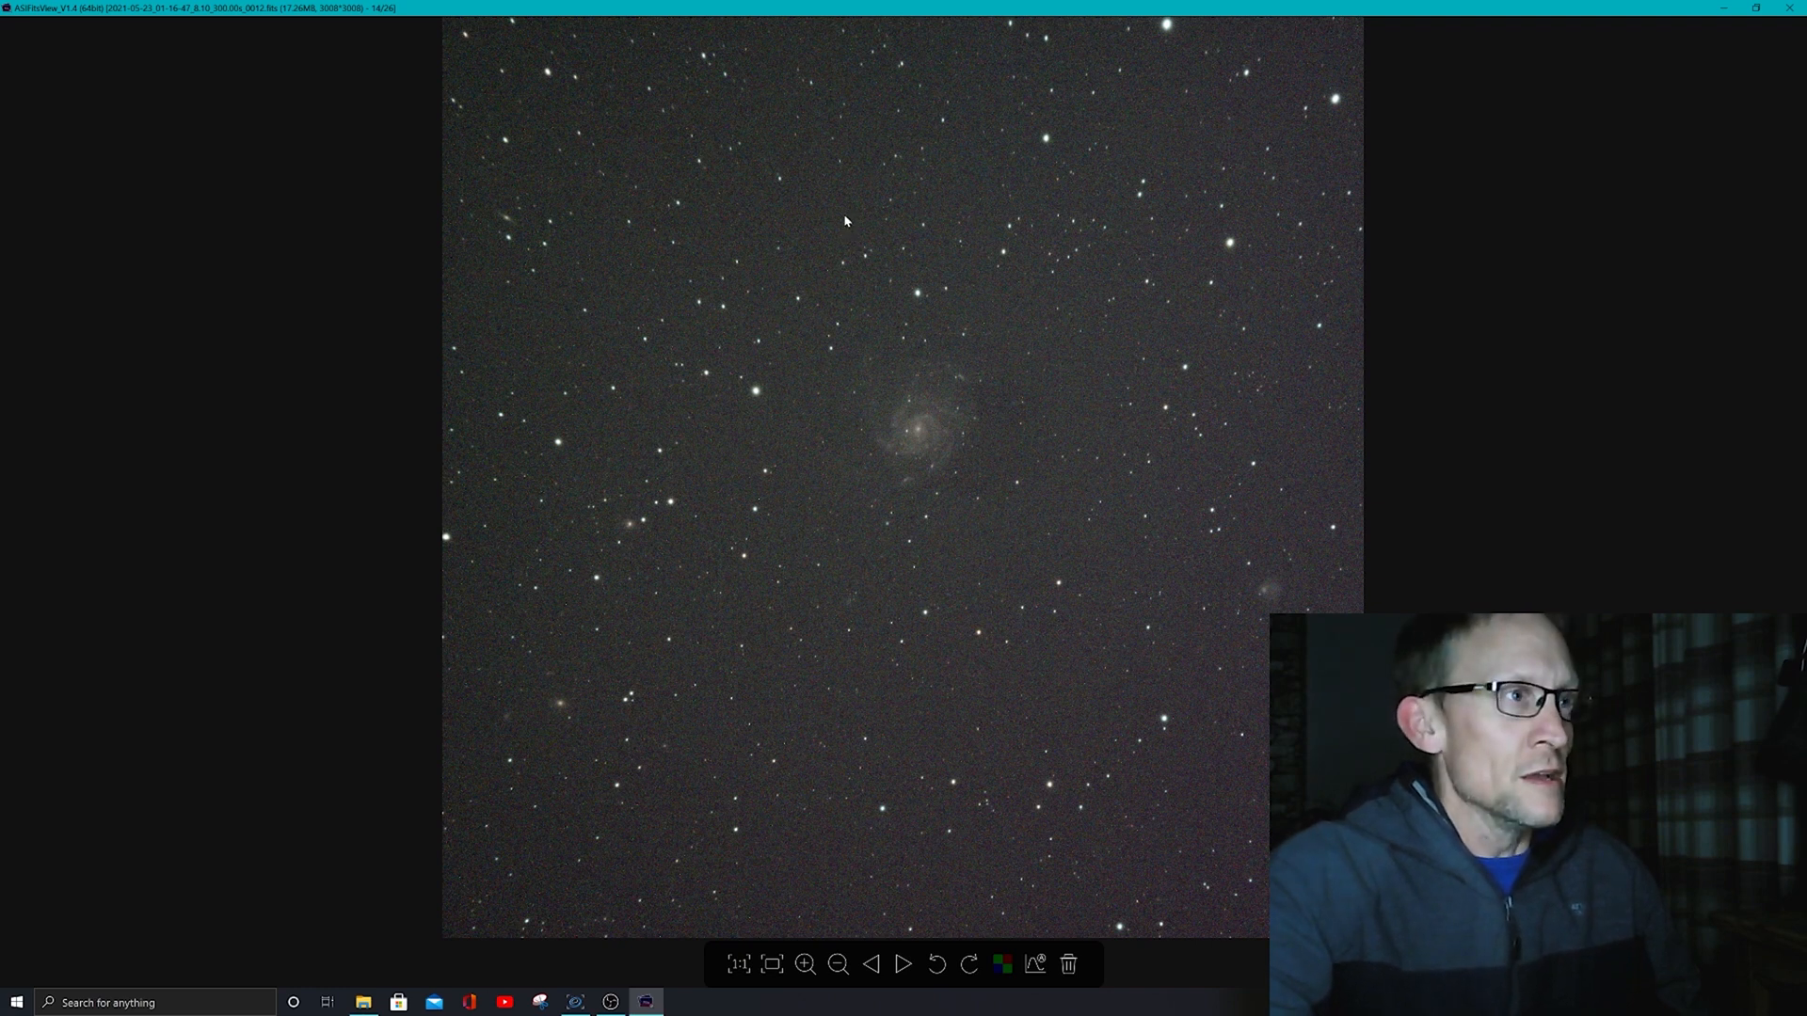
pyautogui.moveTo(834, 245)
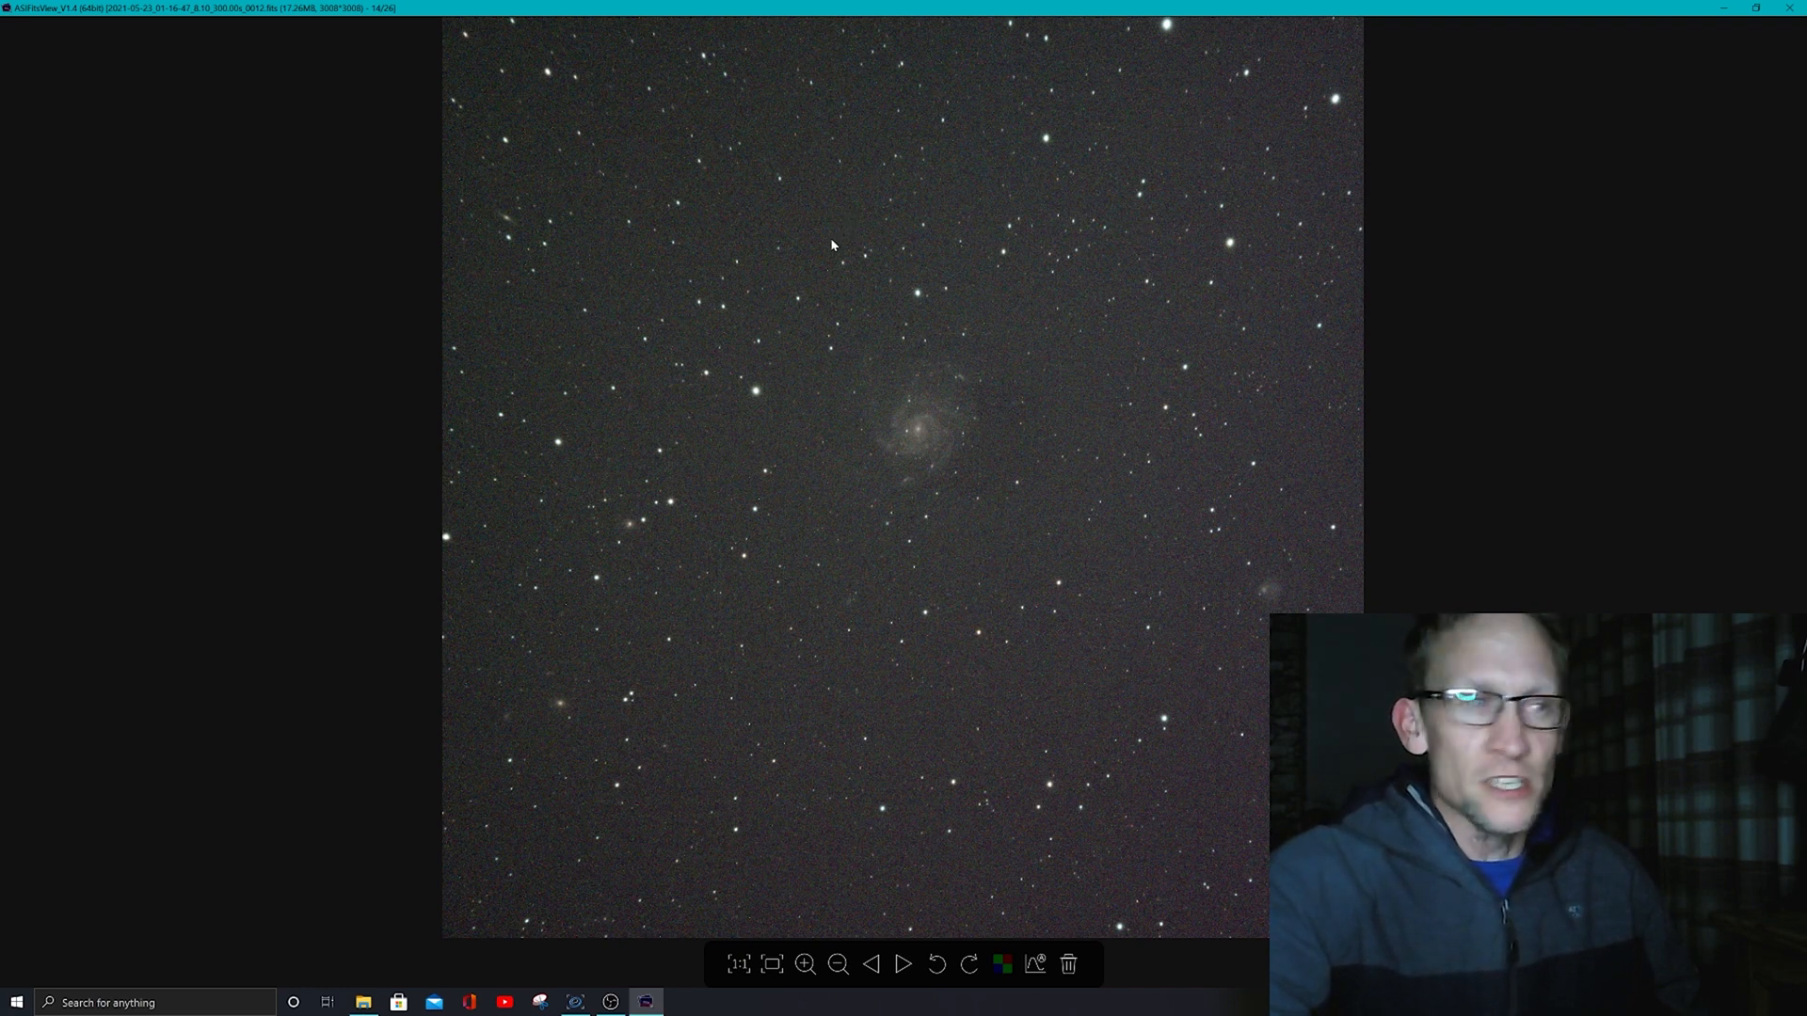
pyautogui.moveTo(824, 263)
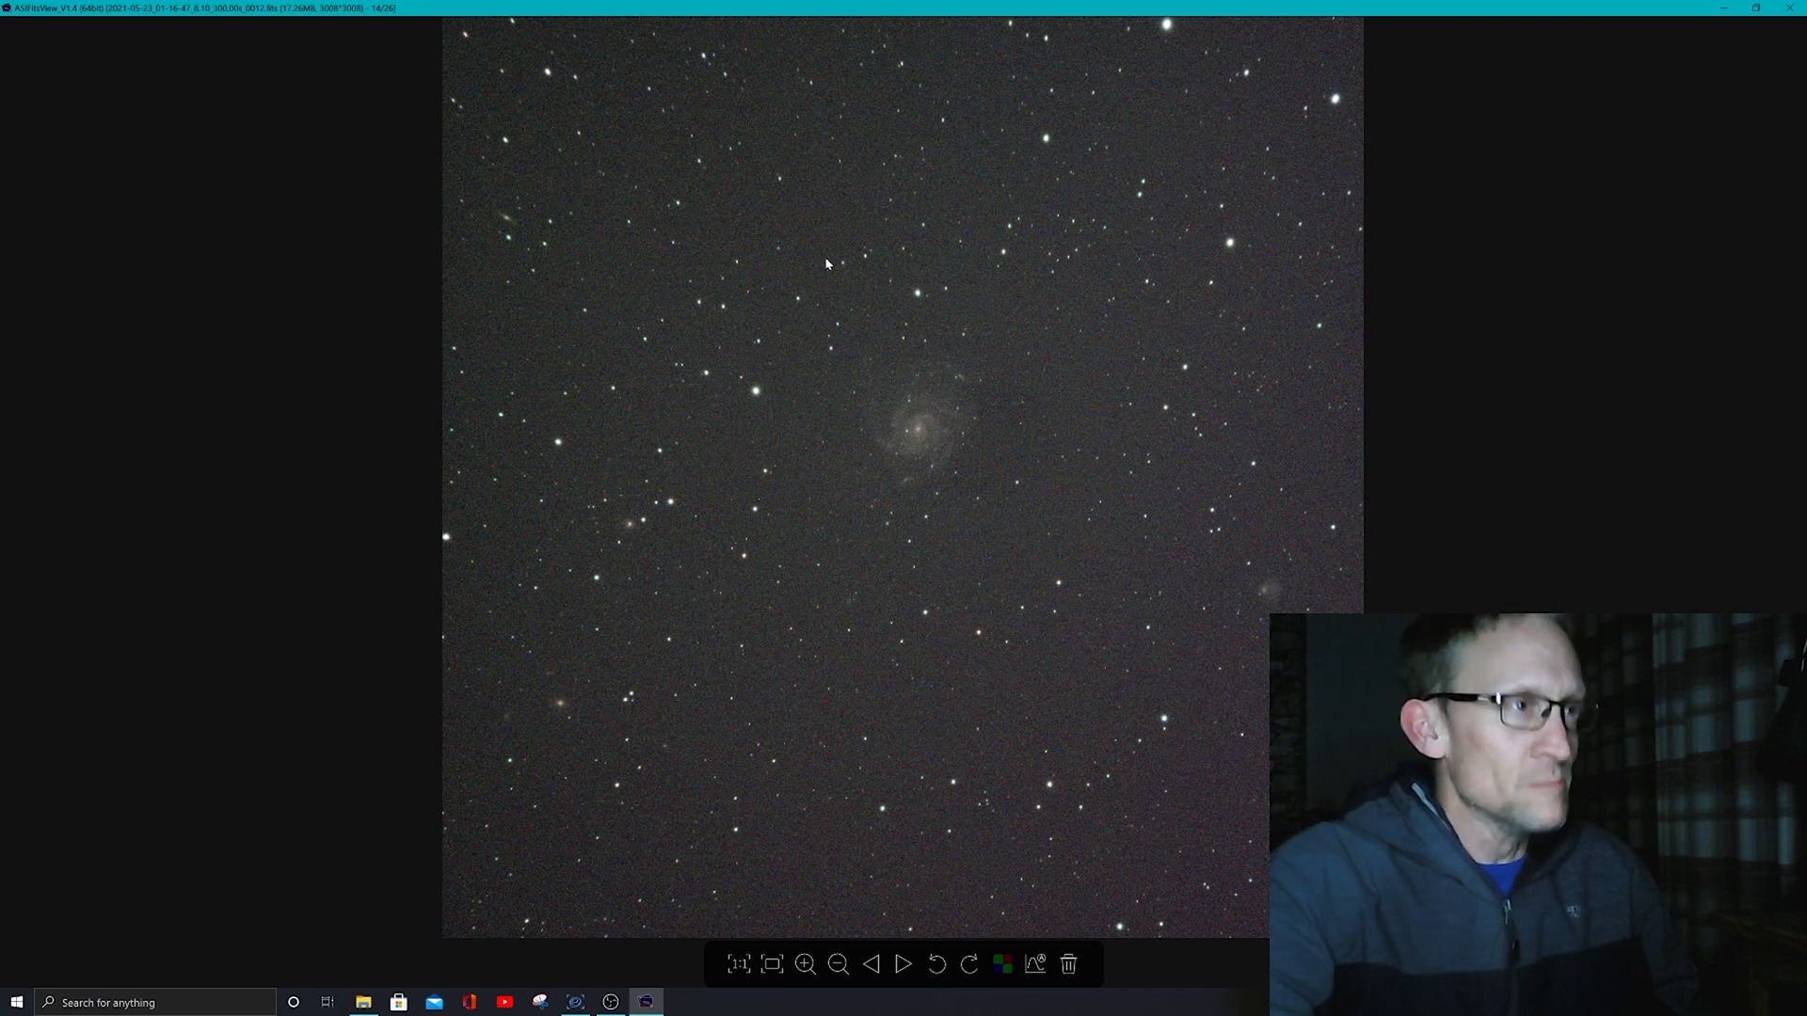
pyautogui.moveTo(694, 305)
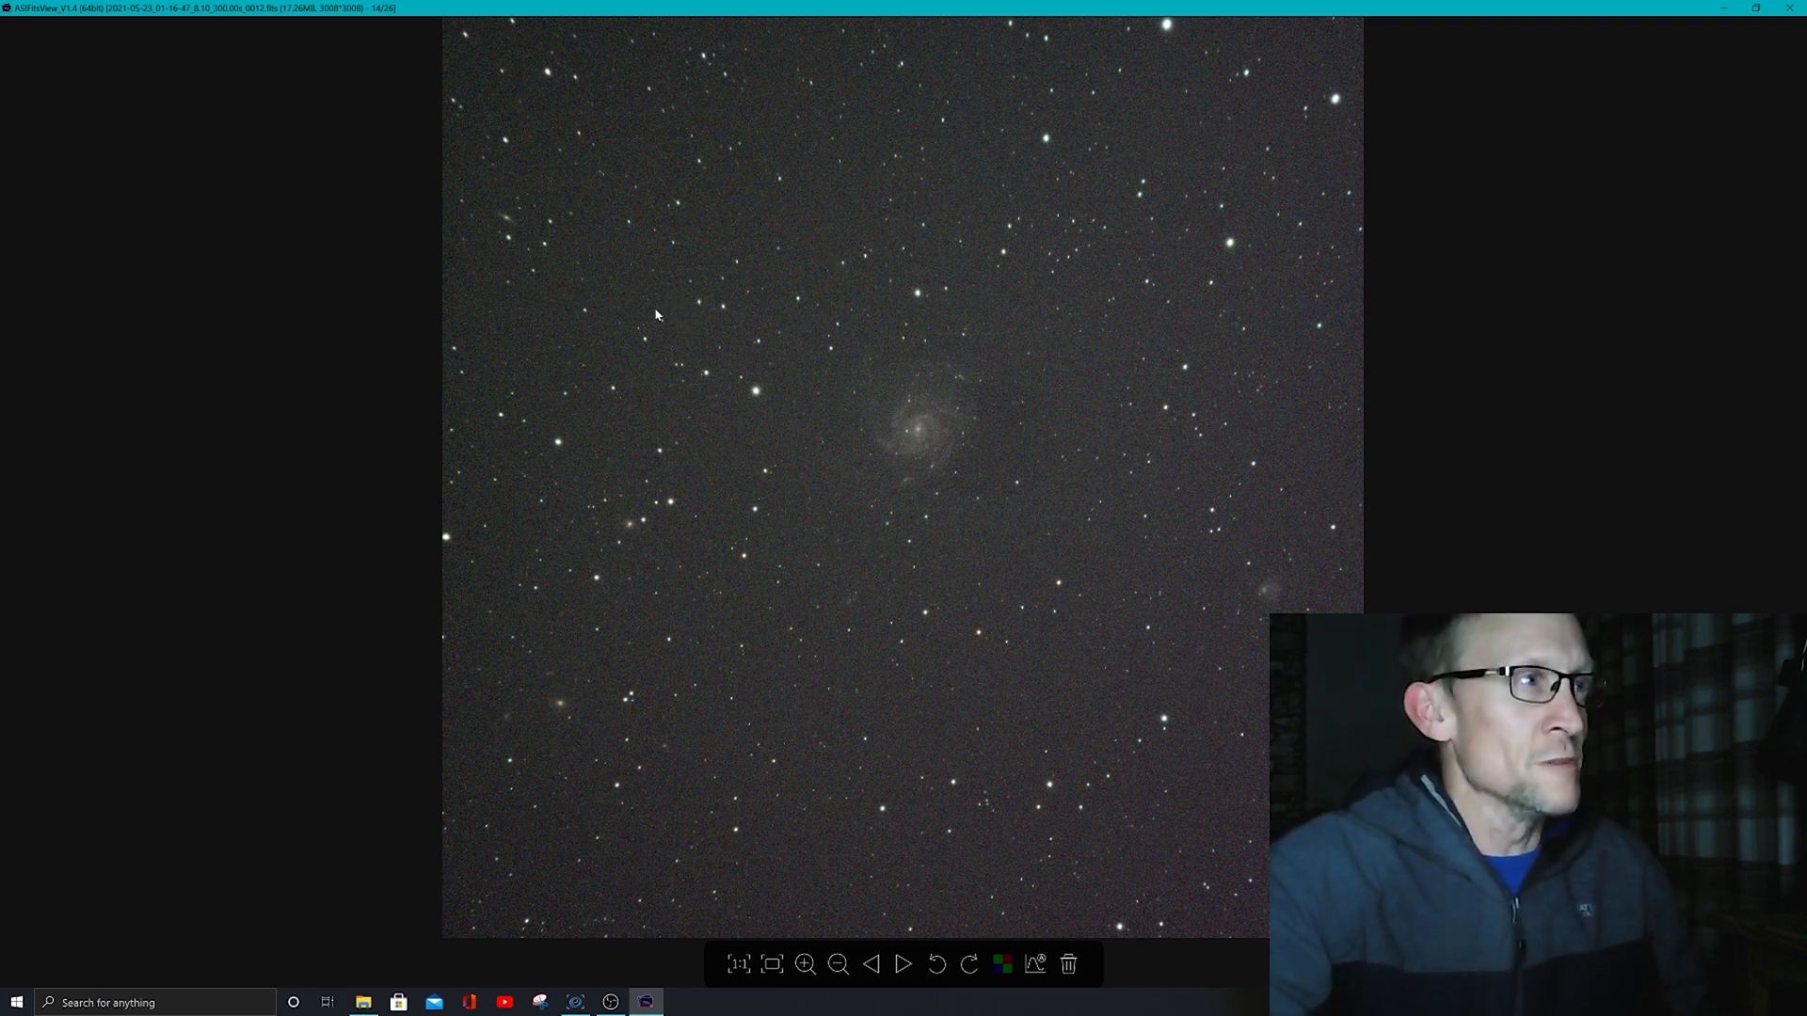
pyautogui.moveTo(683, 357)
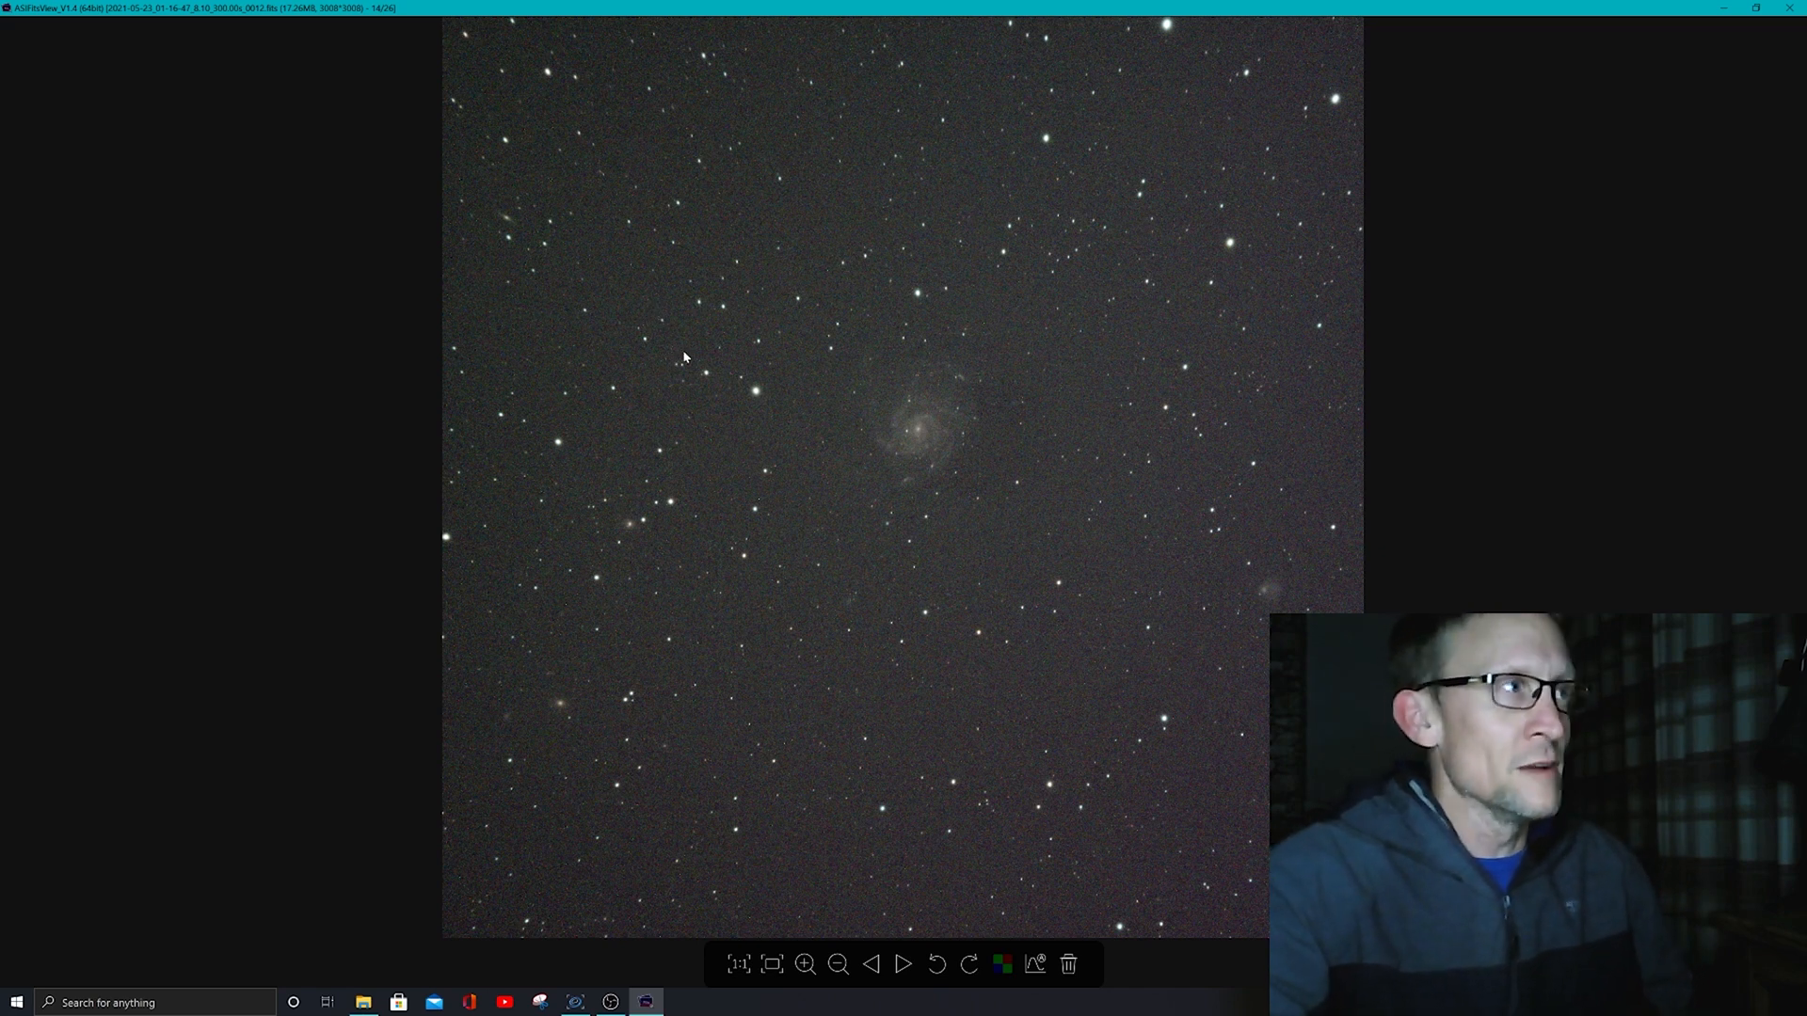
pyautogui.moveTo(673, 322)
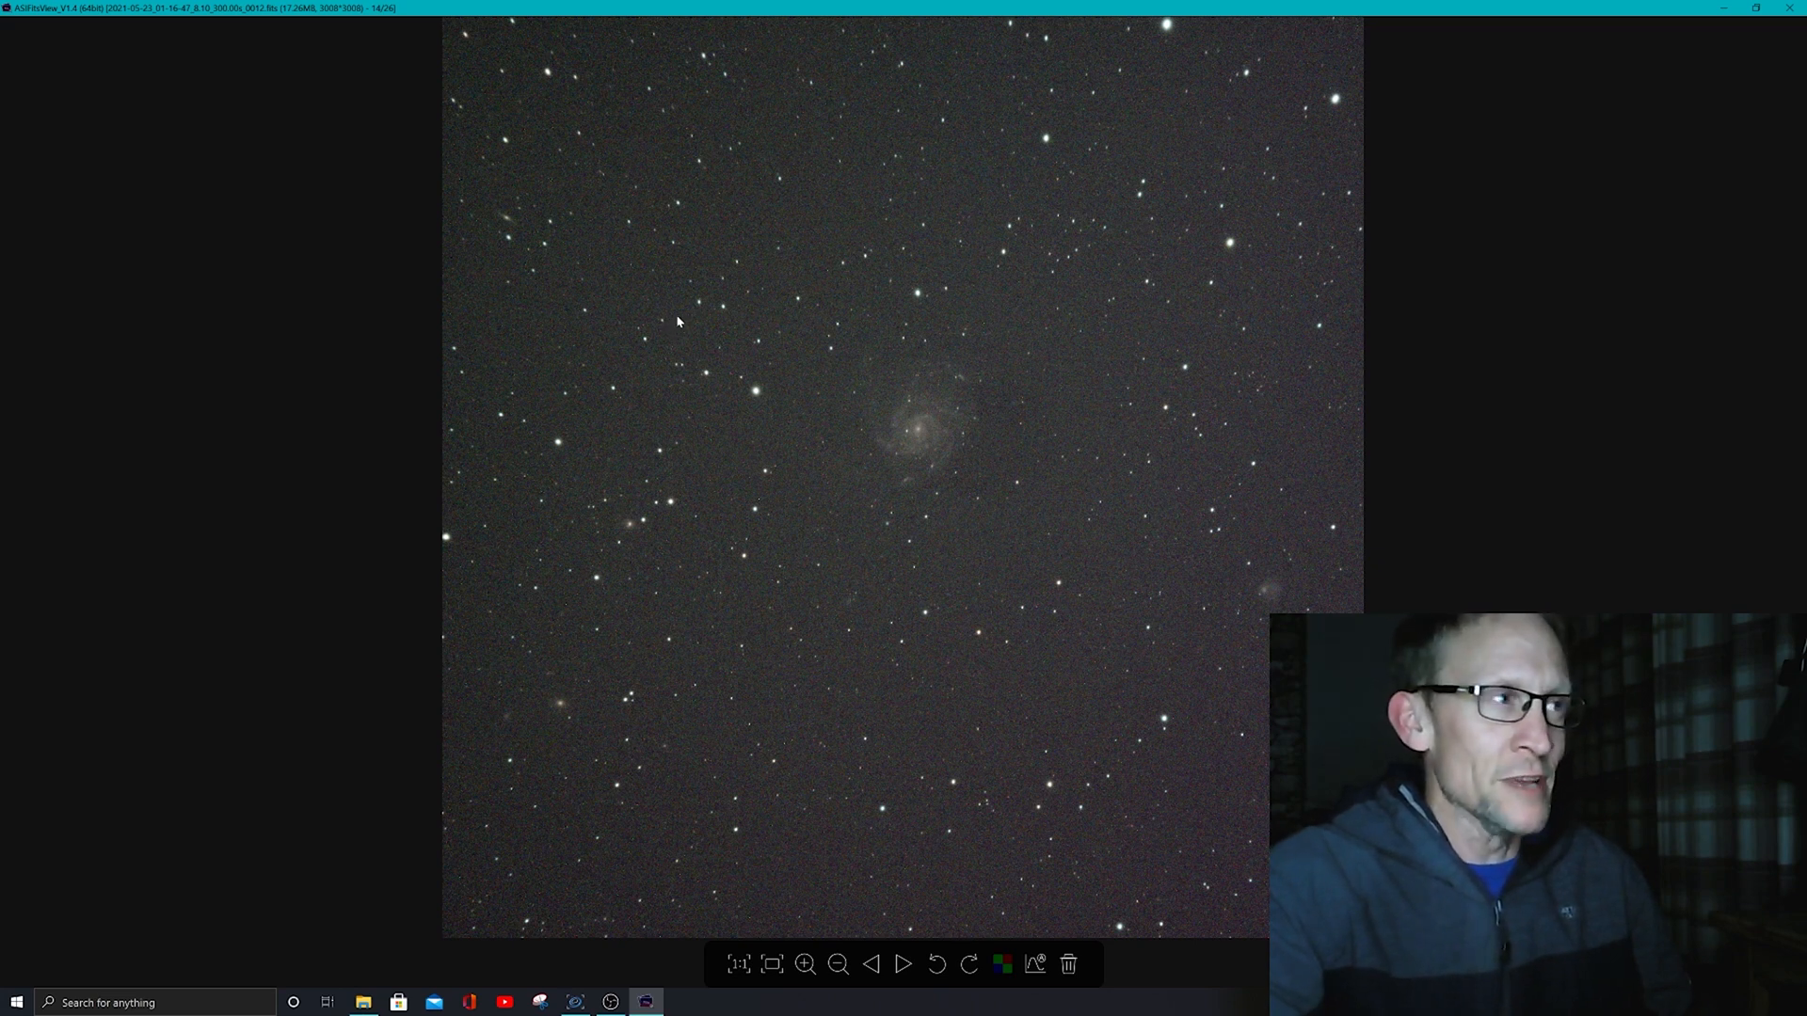
pyautogui.moveTo(679, 301)
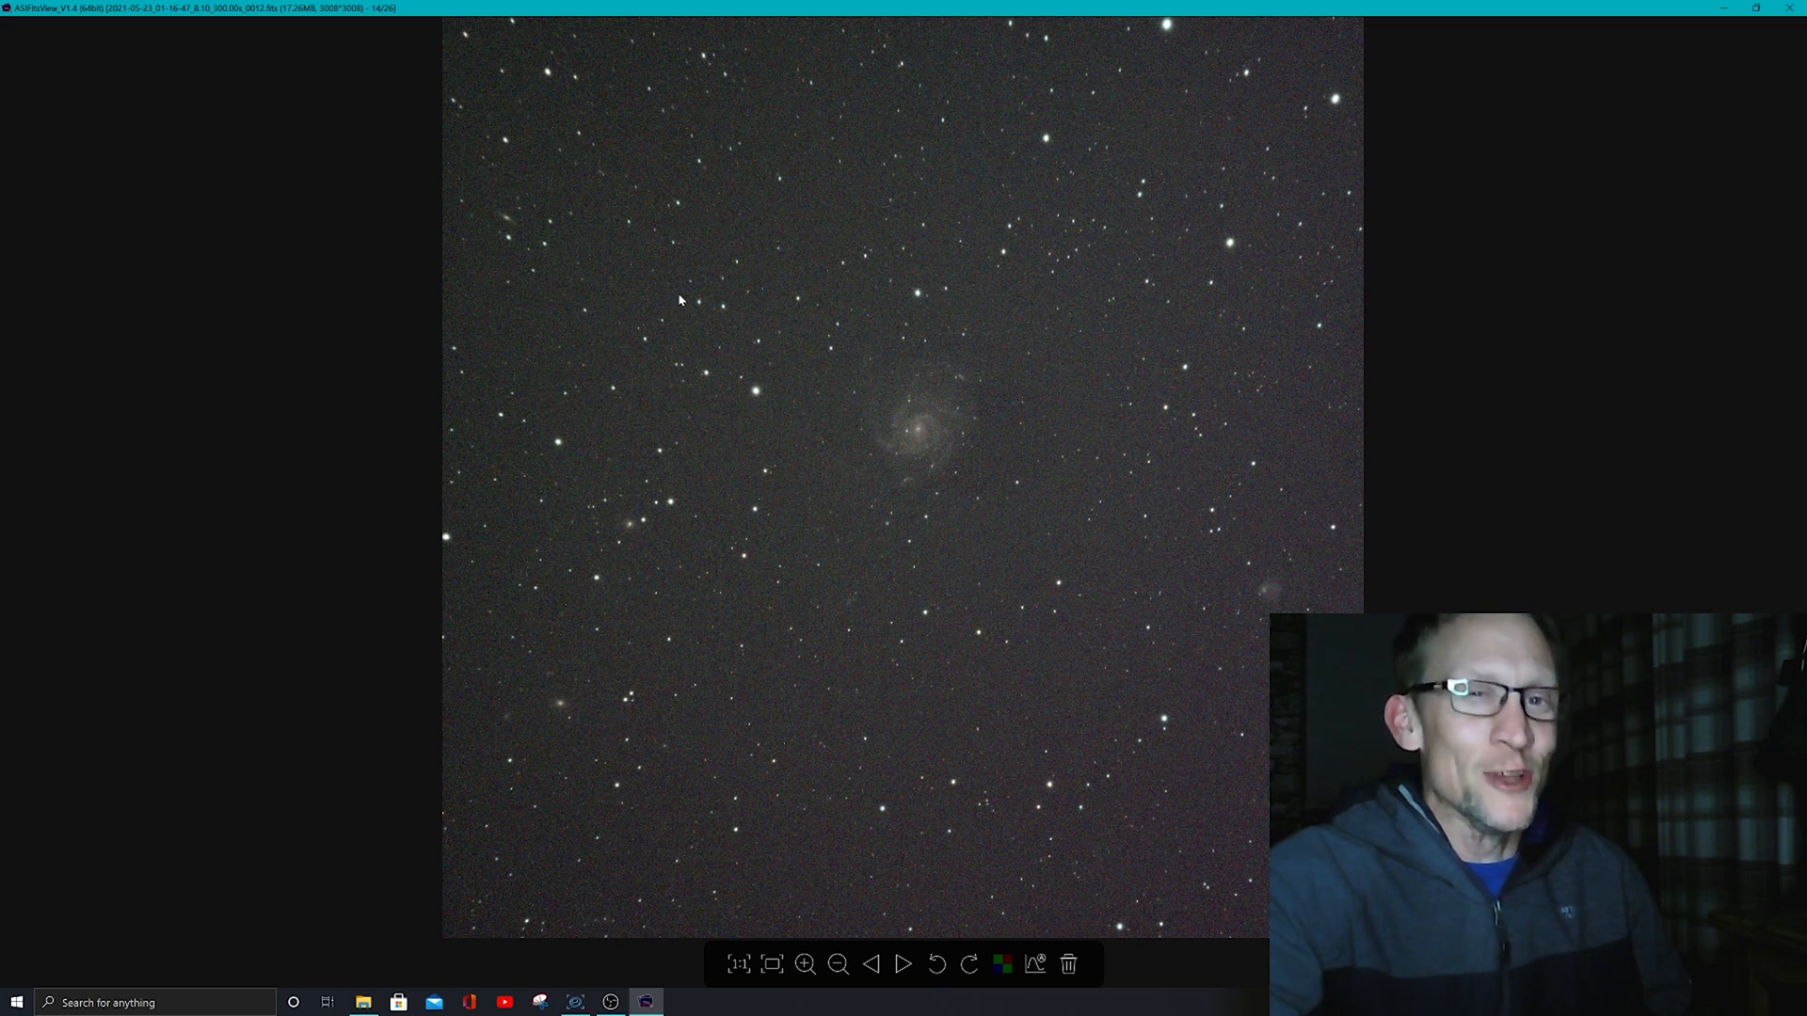
pyautogui.moveTo(1141, 184)
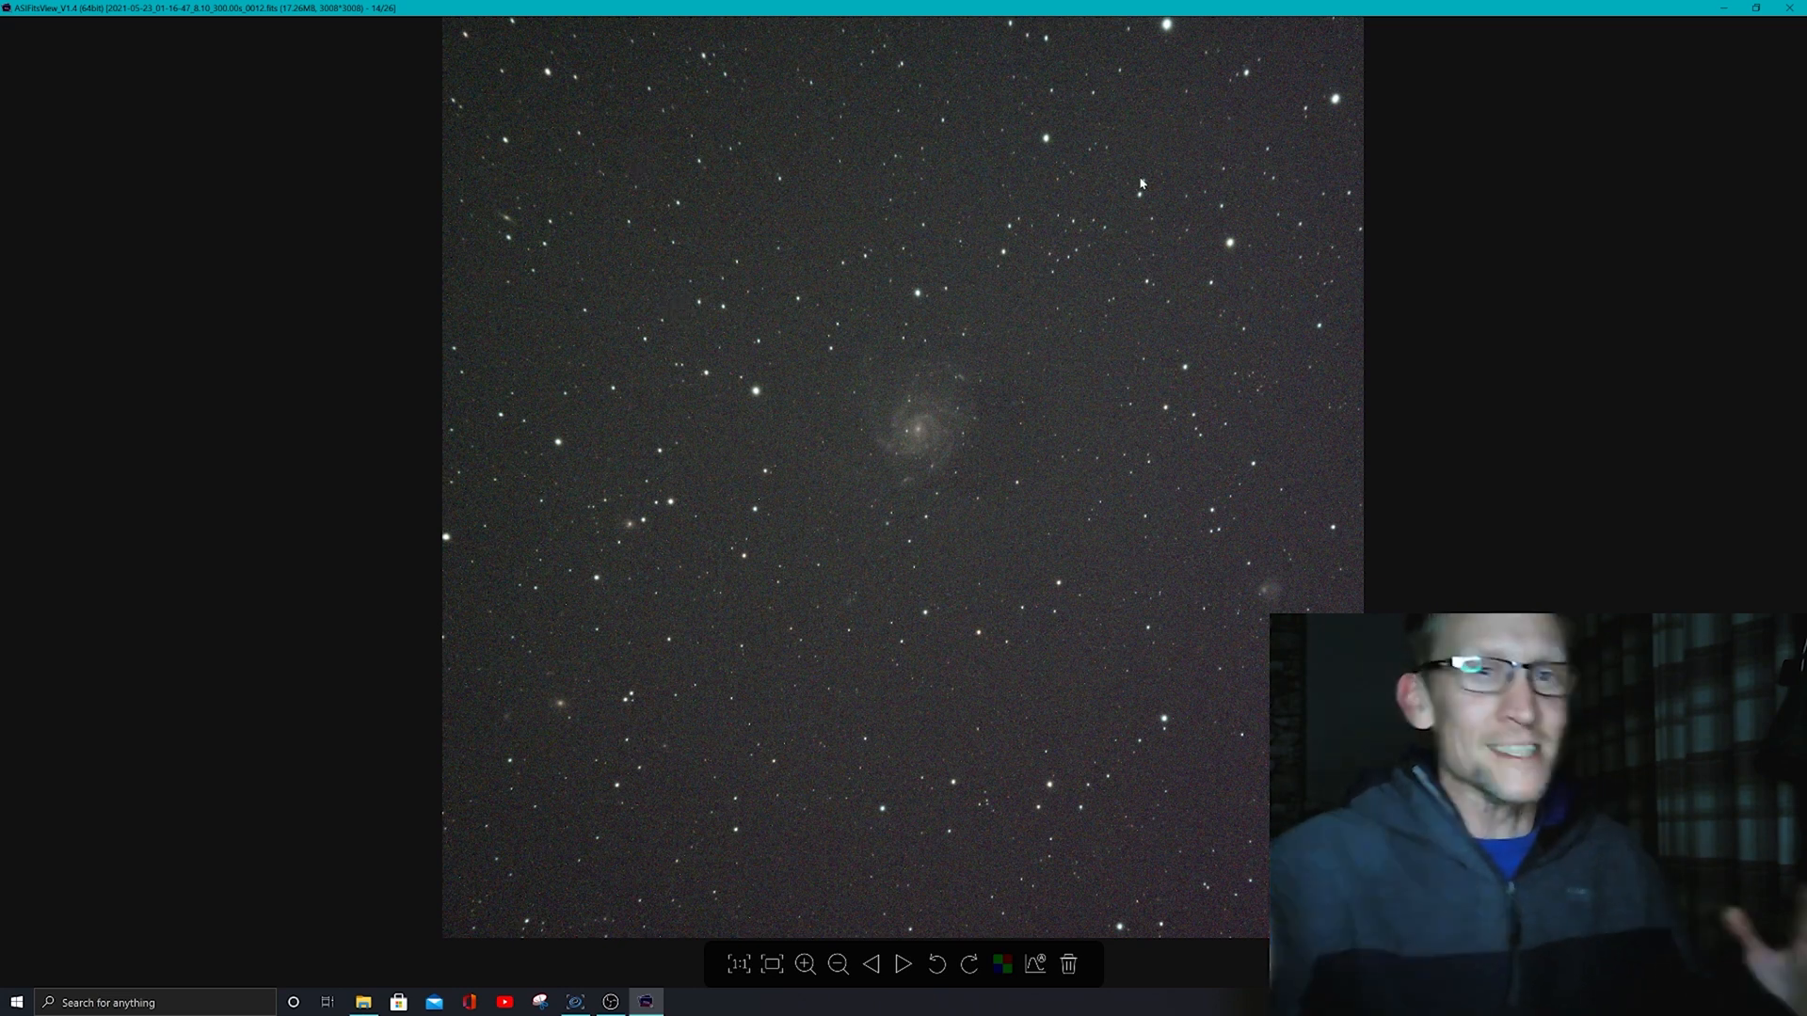